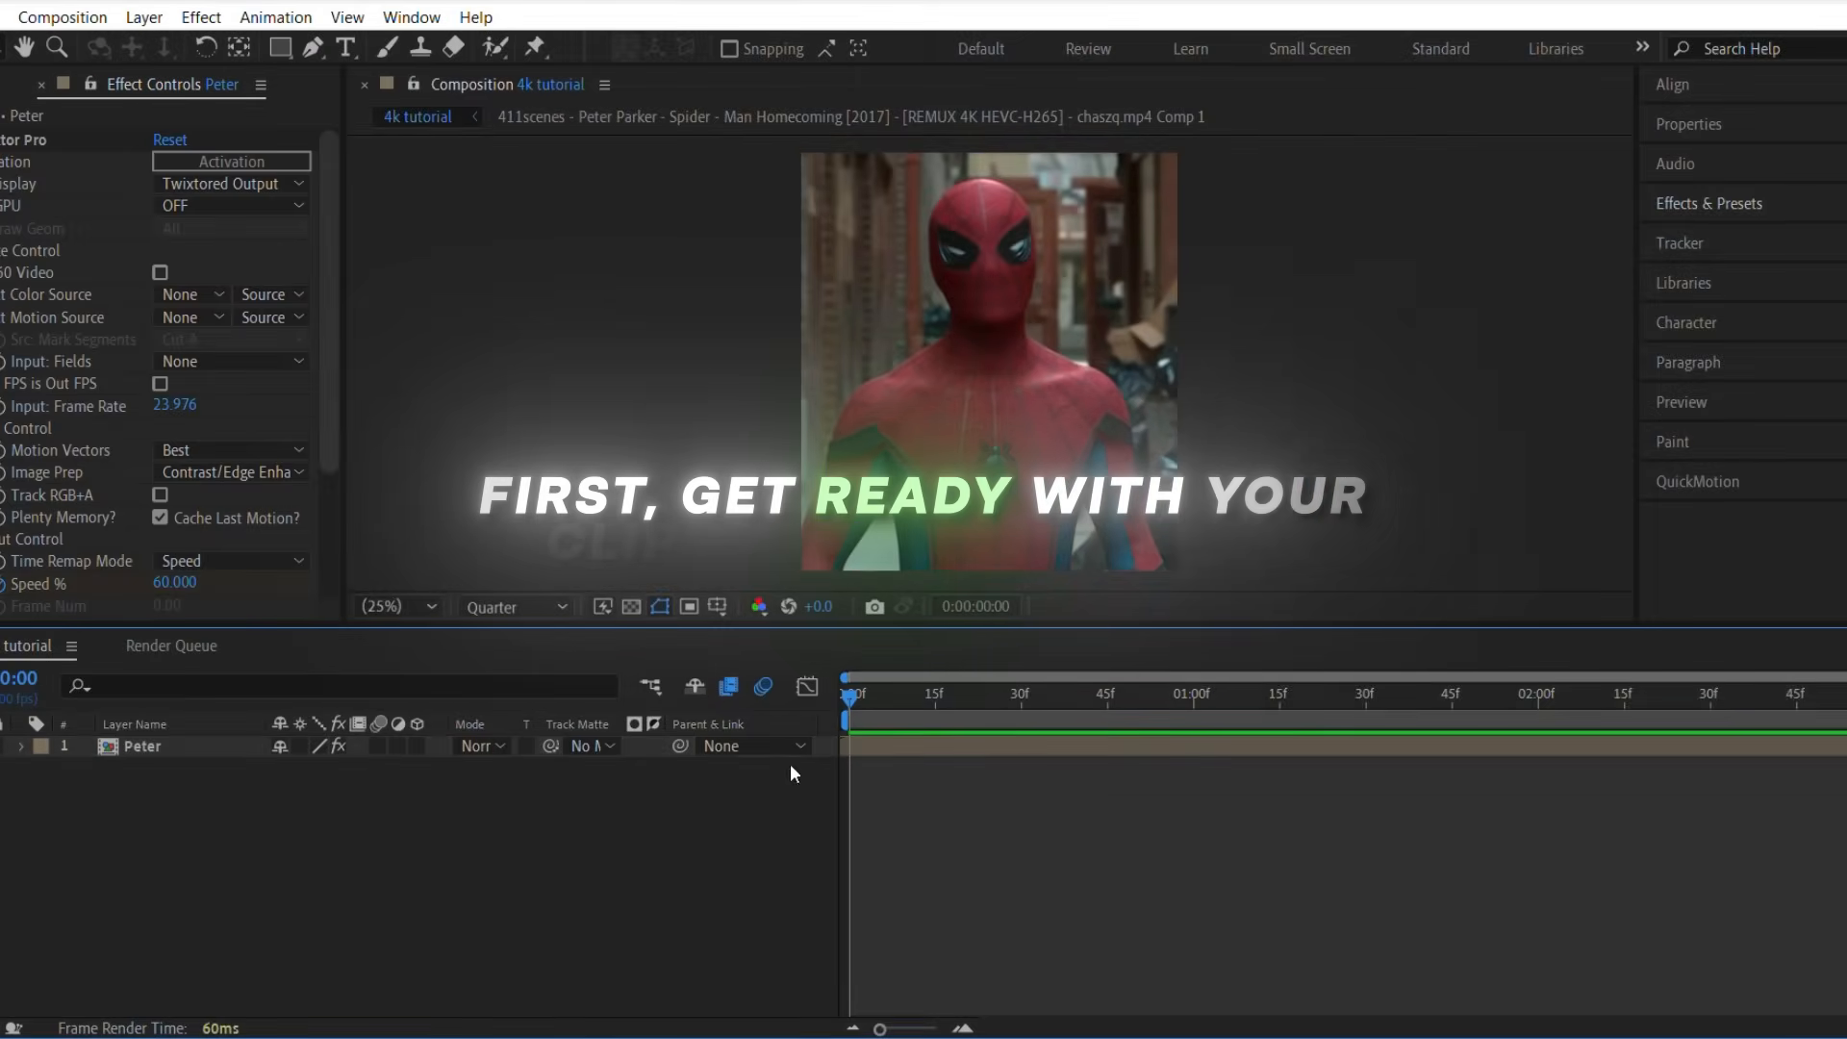
# Step: Add the 4k tutorial composition to the render queue as an H.264 4k tutorial.mp4
pyautogui.click(61, 17)
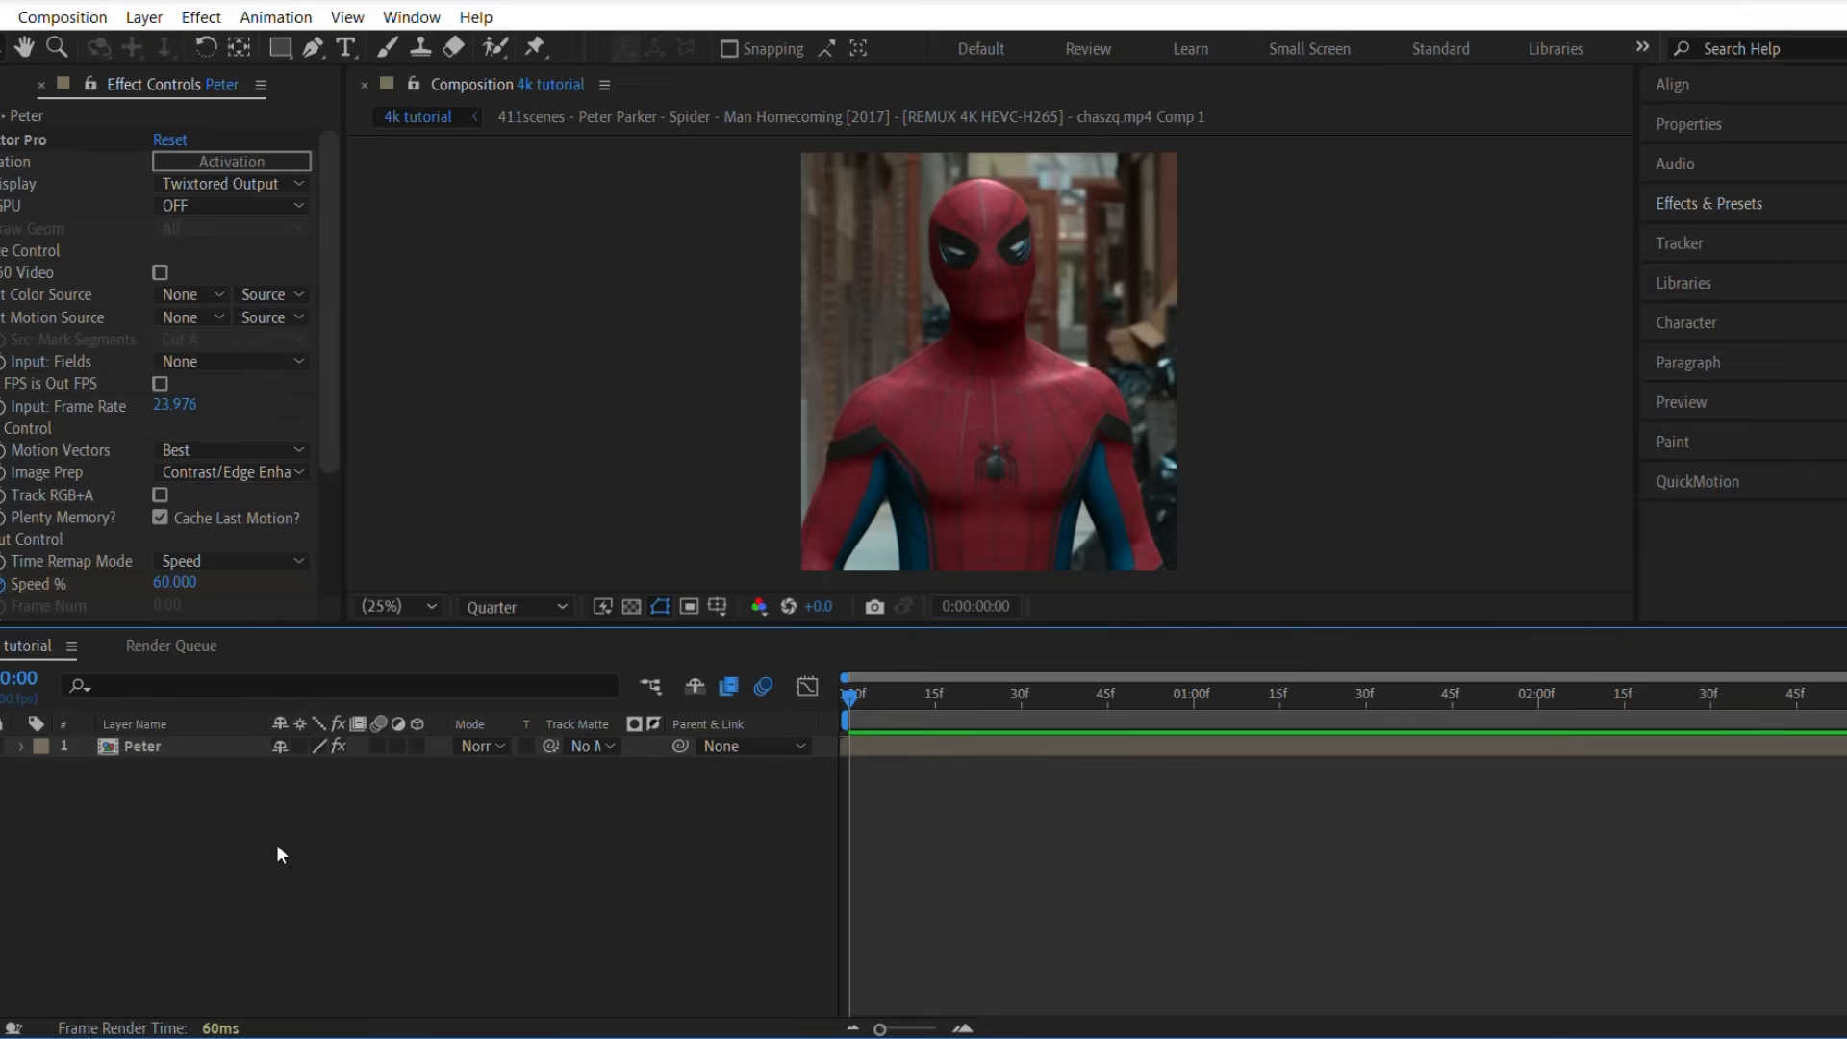
pyautogui.click(172, 645)
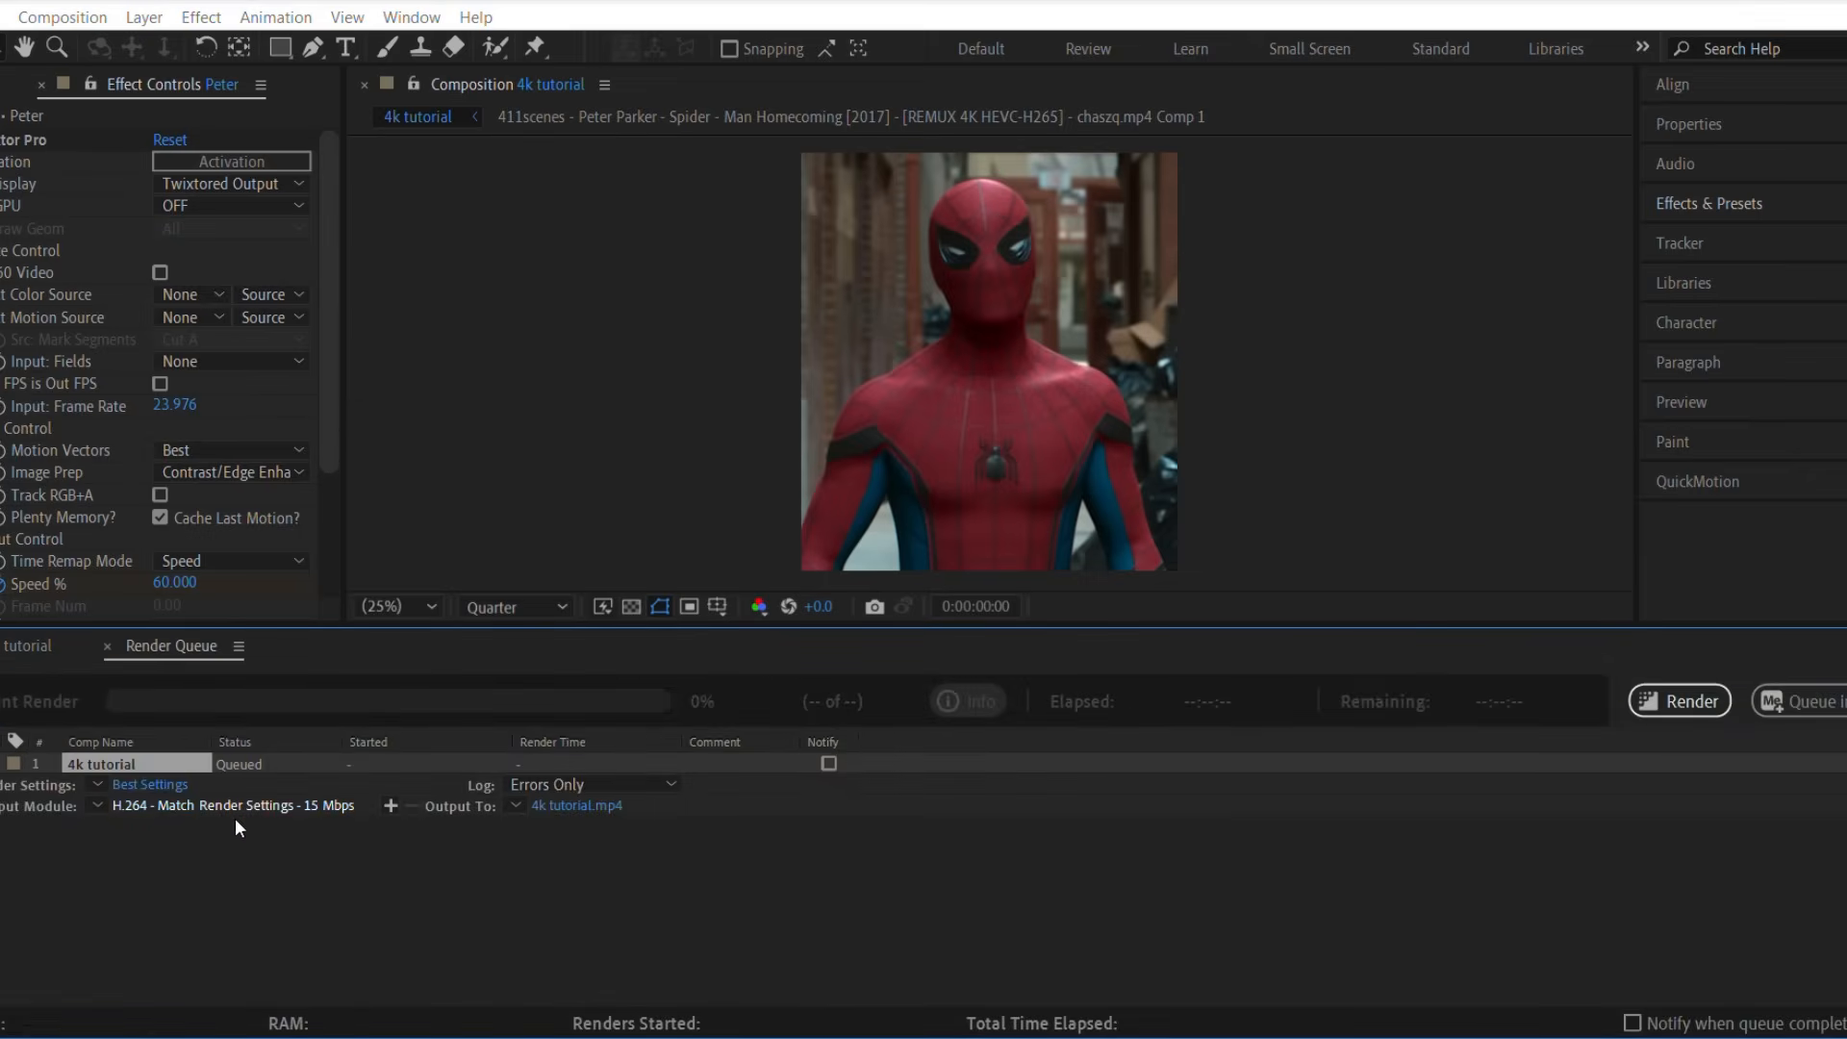
# Step: Review the H.264 output options (1440x1600, 60 fps, 15 Mbps) and start rendering
pyautogui.click(231, 805)
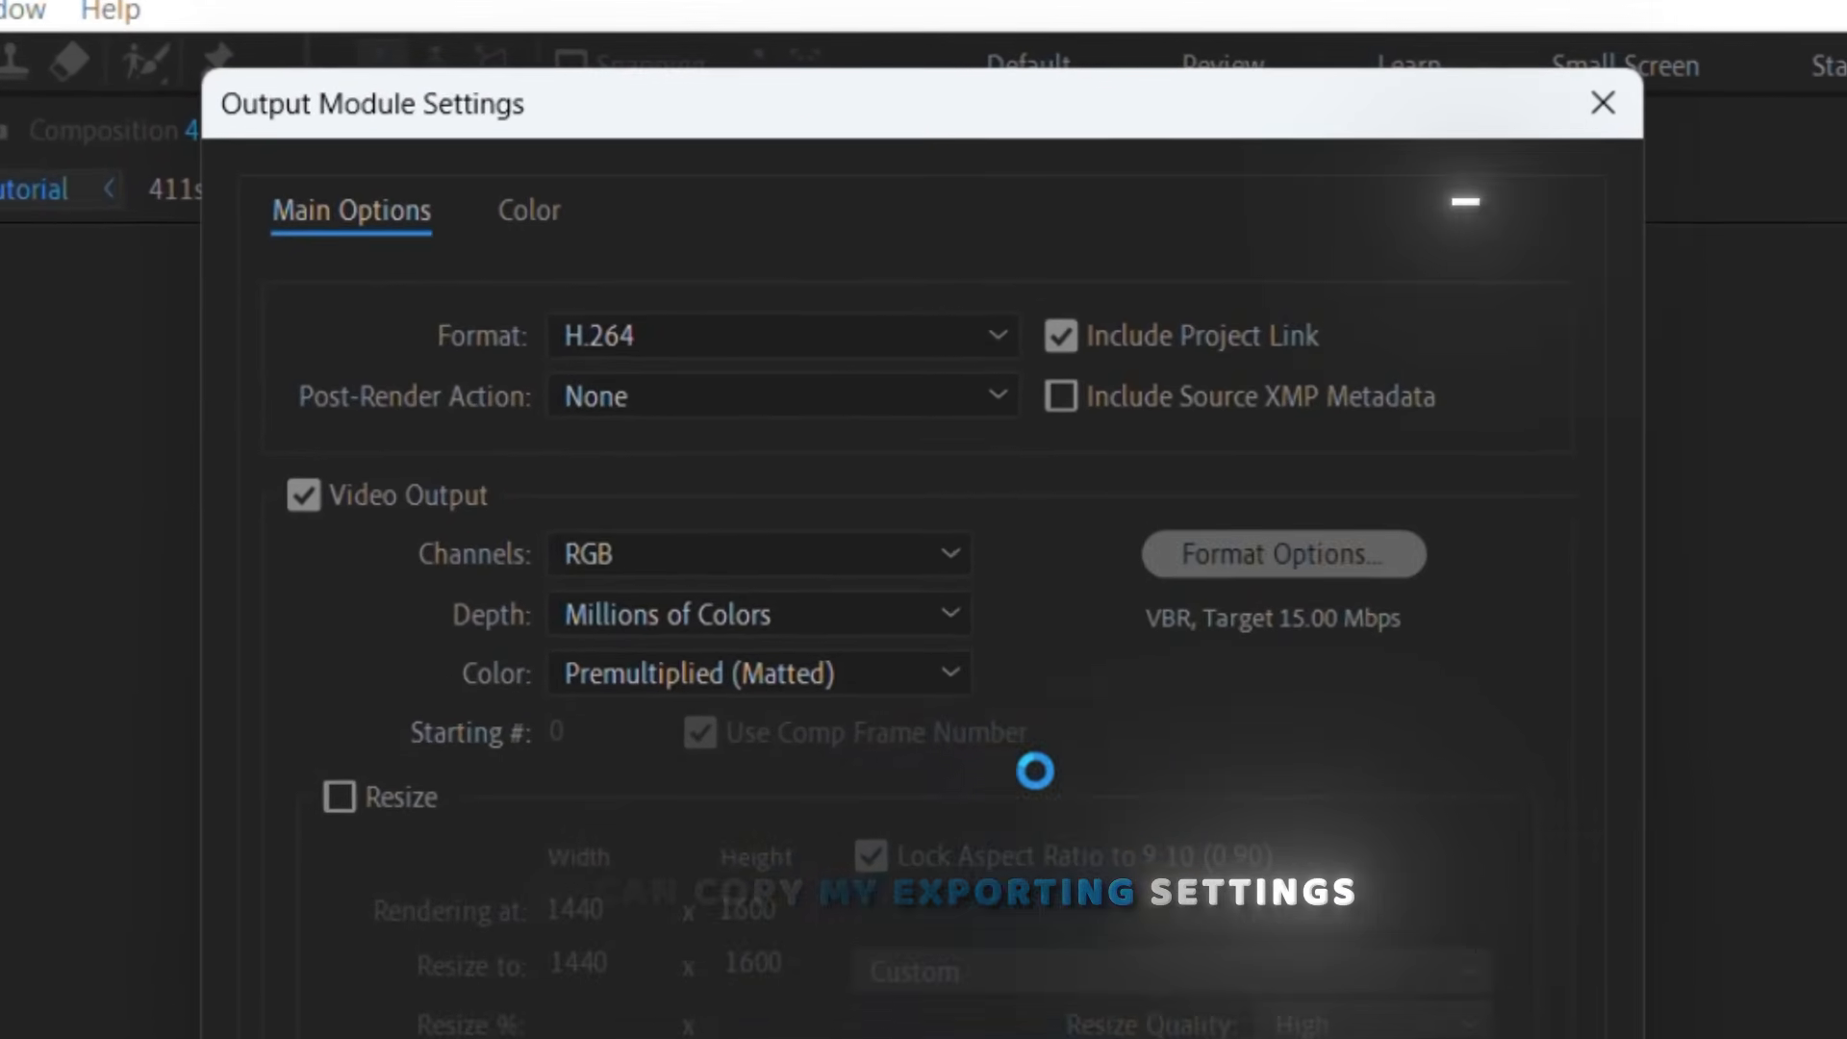
pyautogui.click(1280, 554)
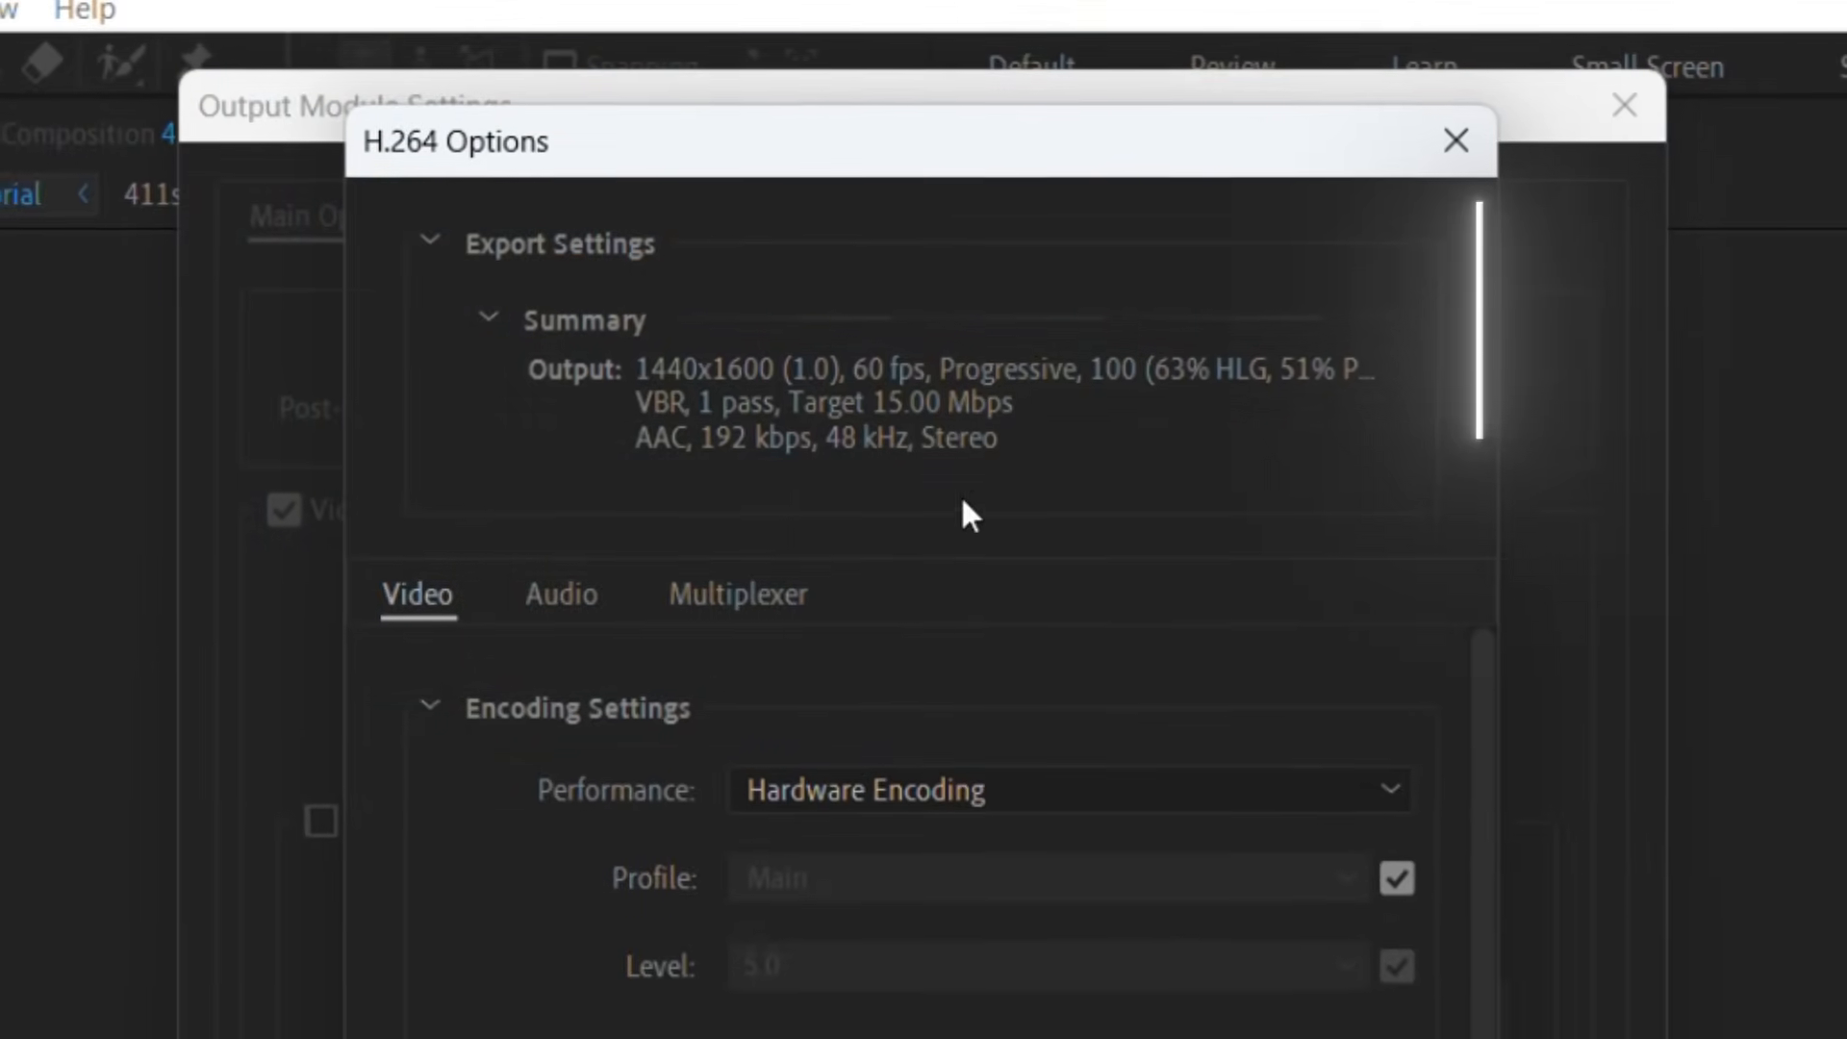
pyautogui.click(1455, 140)
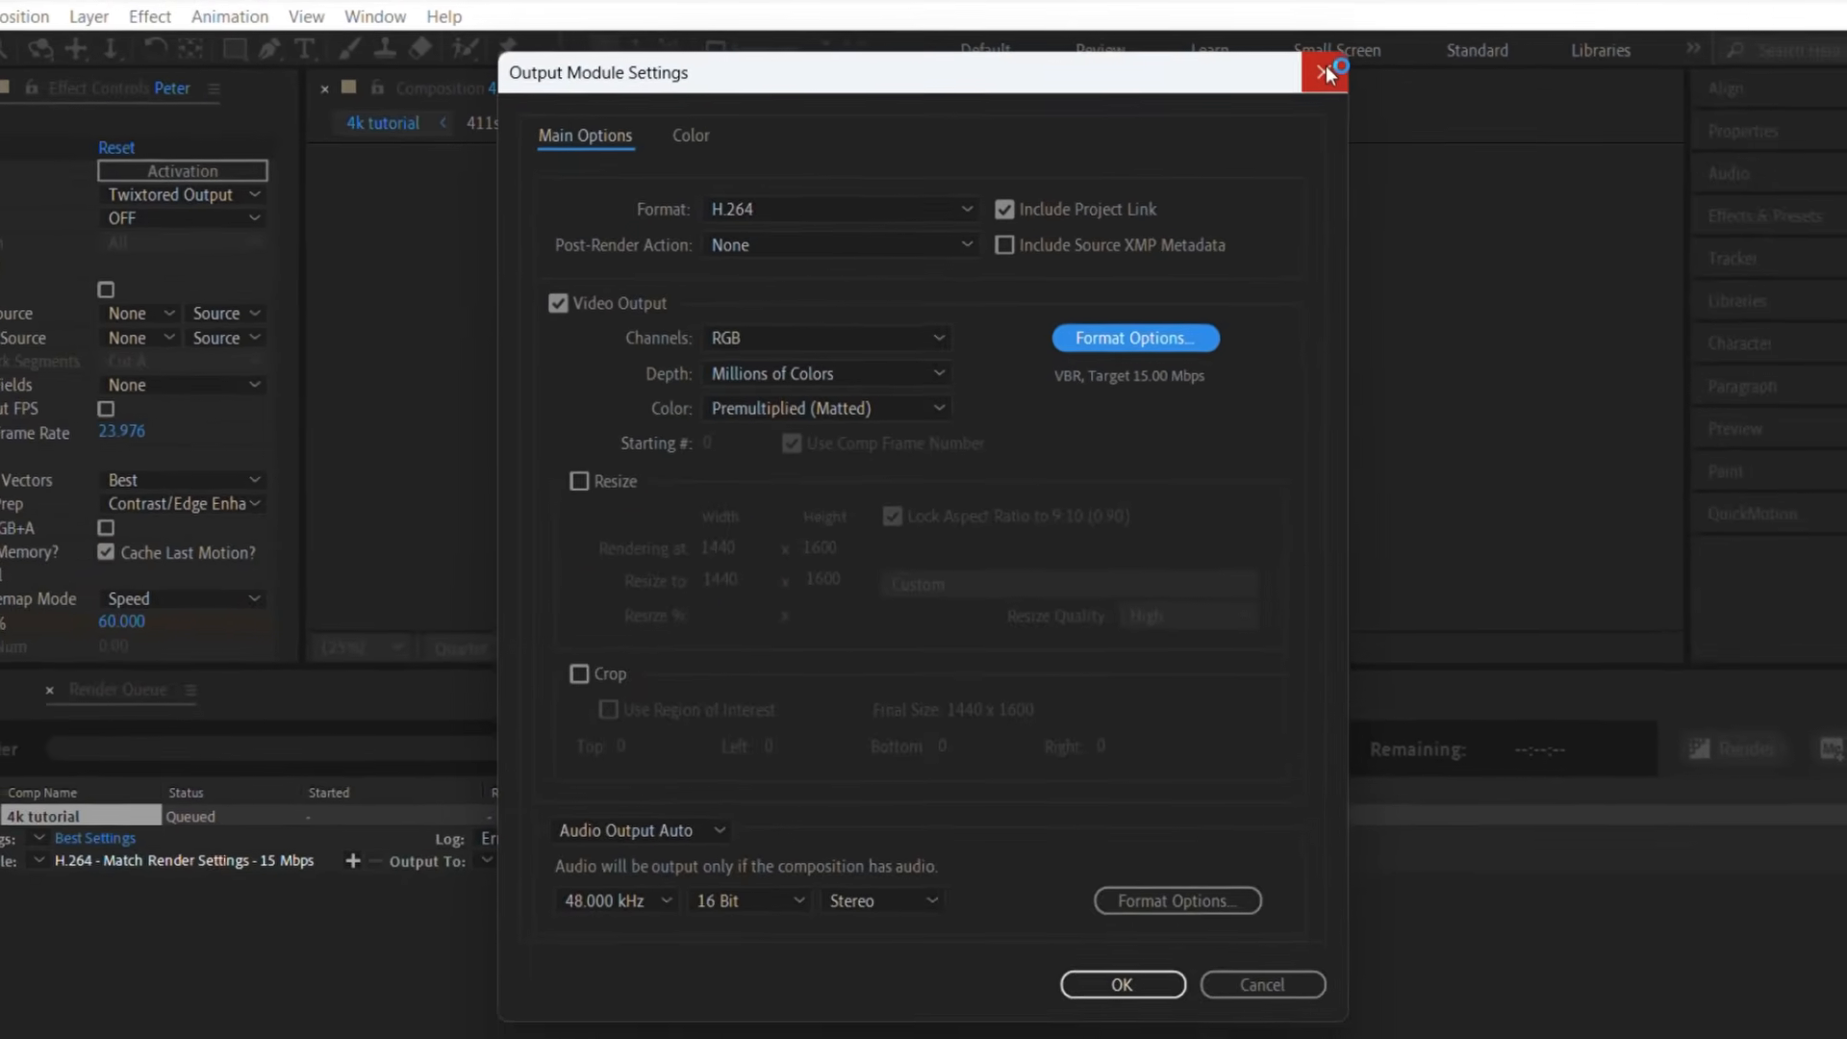
pyautogui.click(1326, 73)
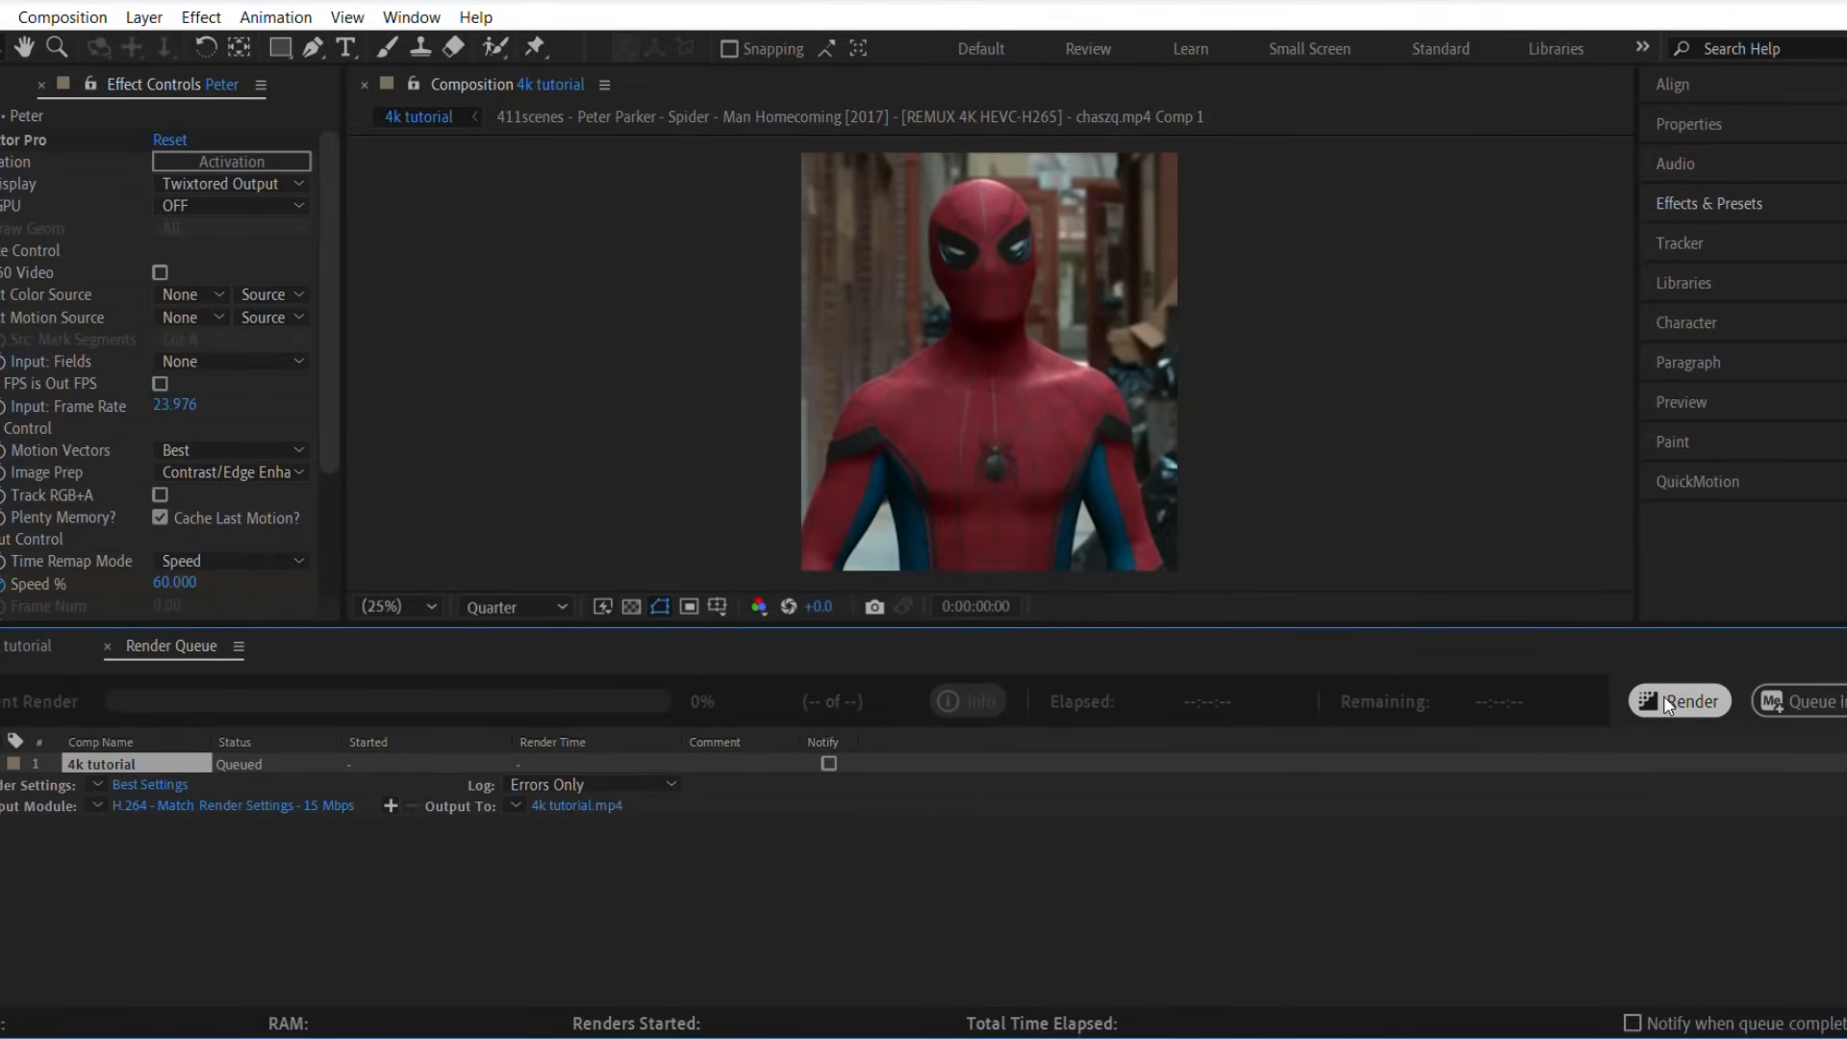
pyautogui.click(1675, 701)
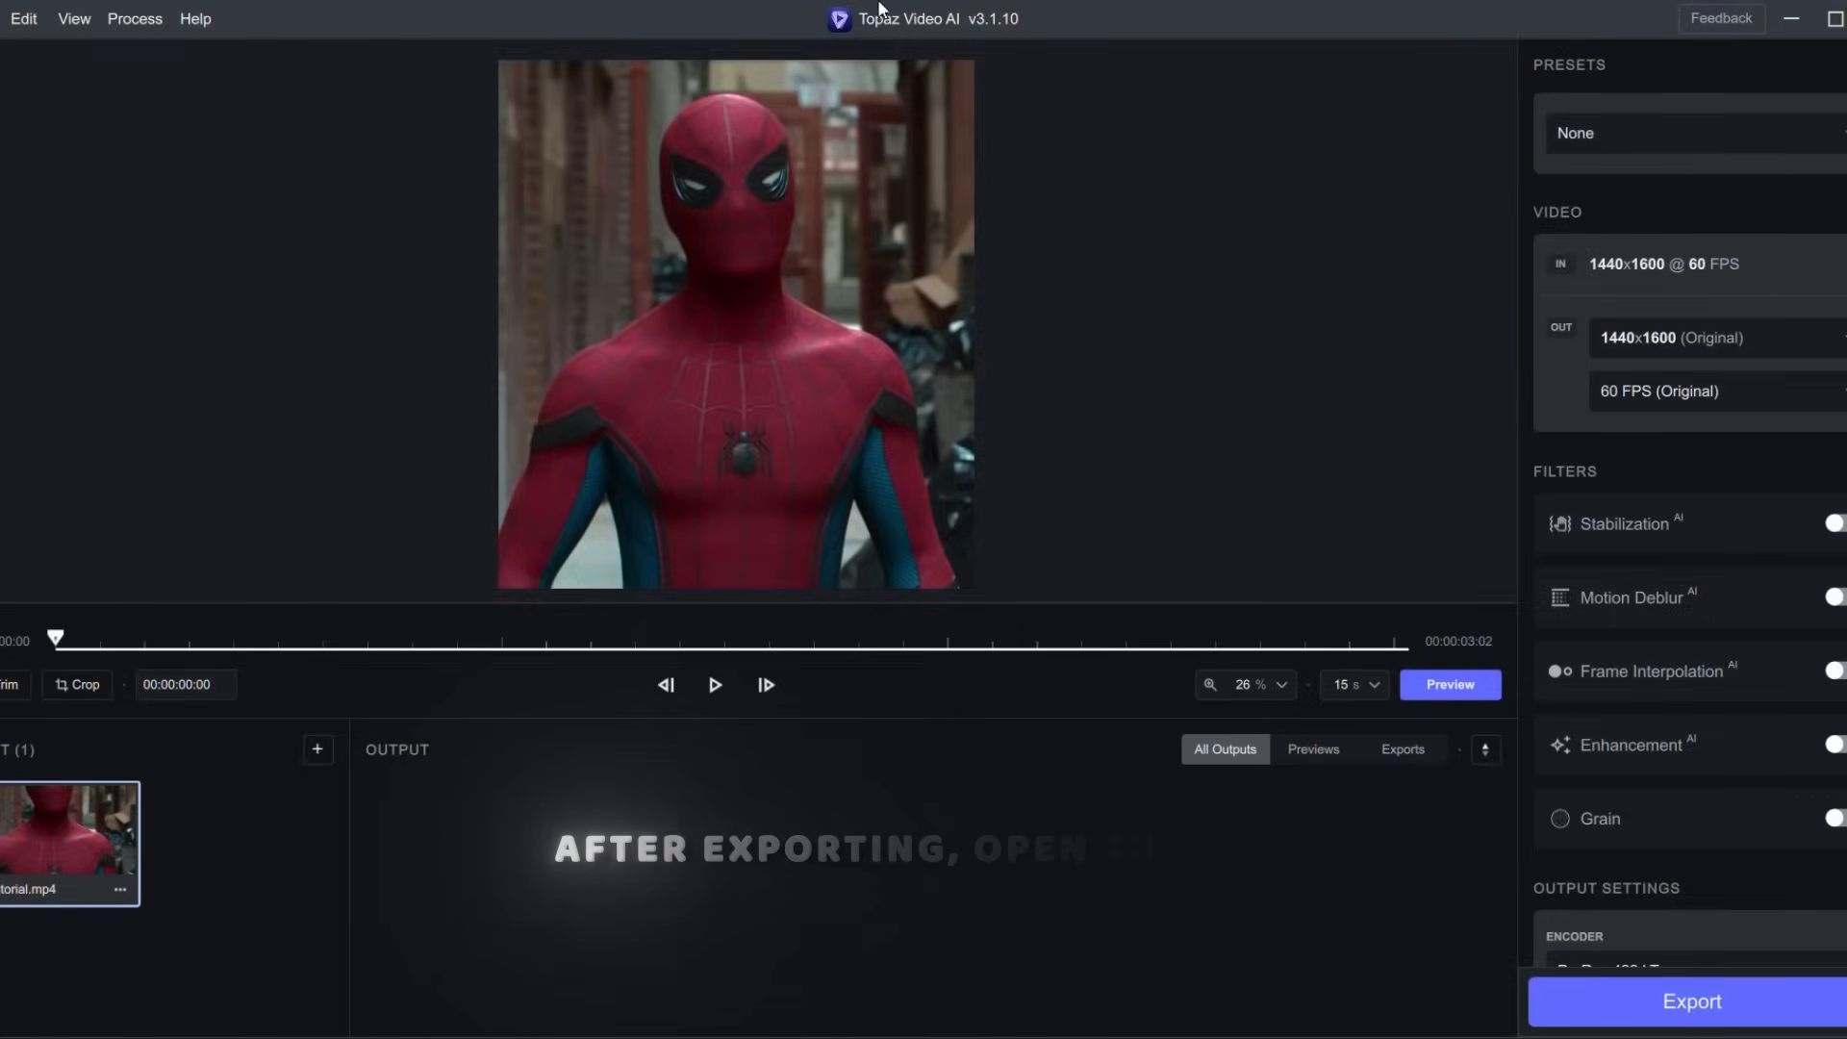
# Step: Set Topaz output resolution and frame rate to Original (1440x1600, 60 FPS)
pyautogui.click(1252, 683)
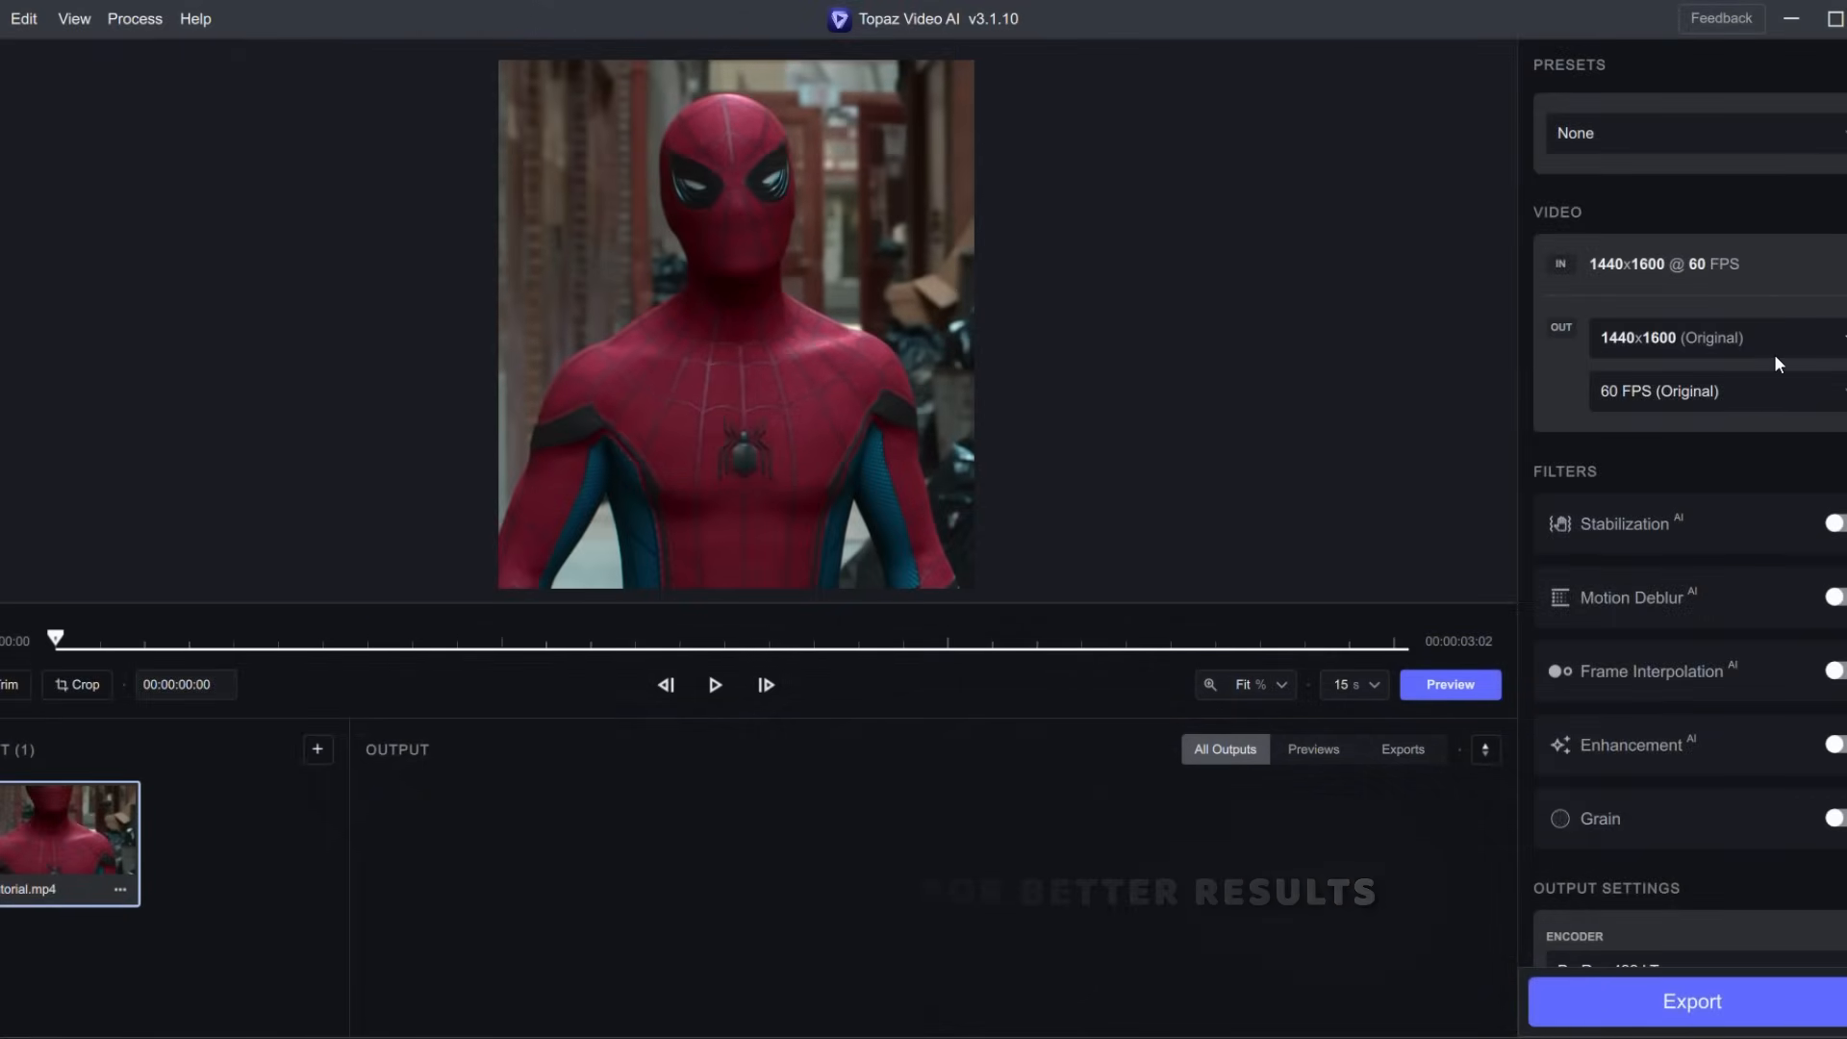
pyautogui.click(1669, 338)
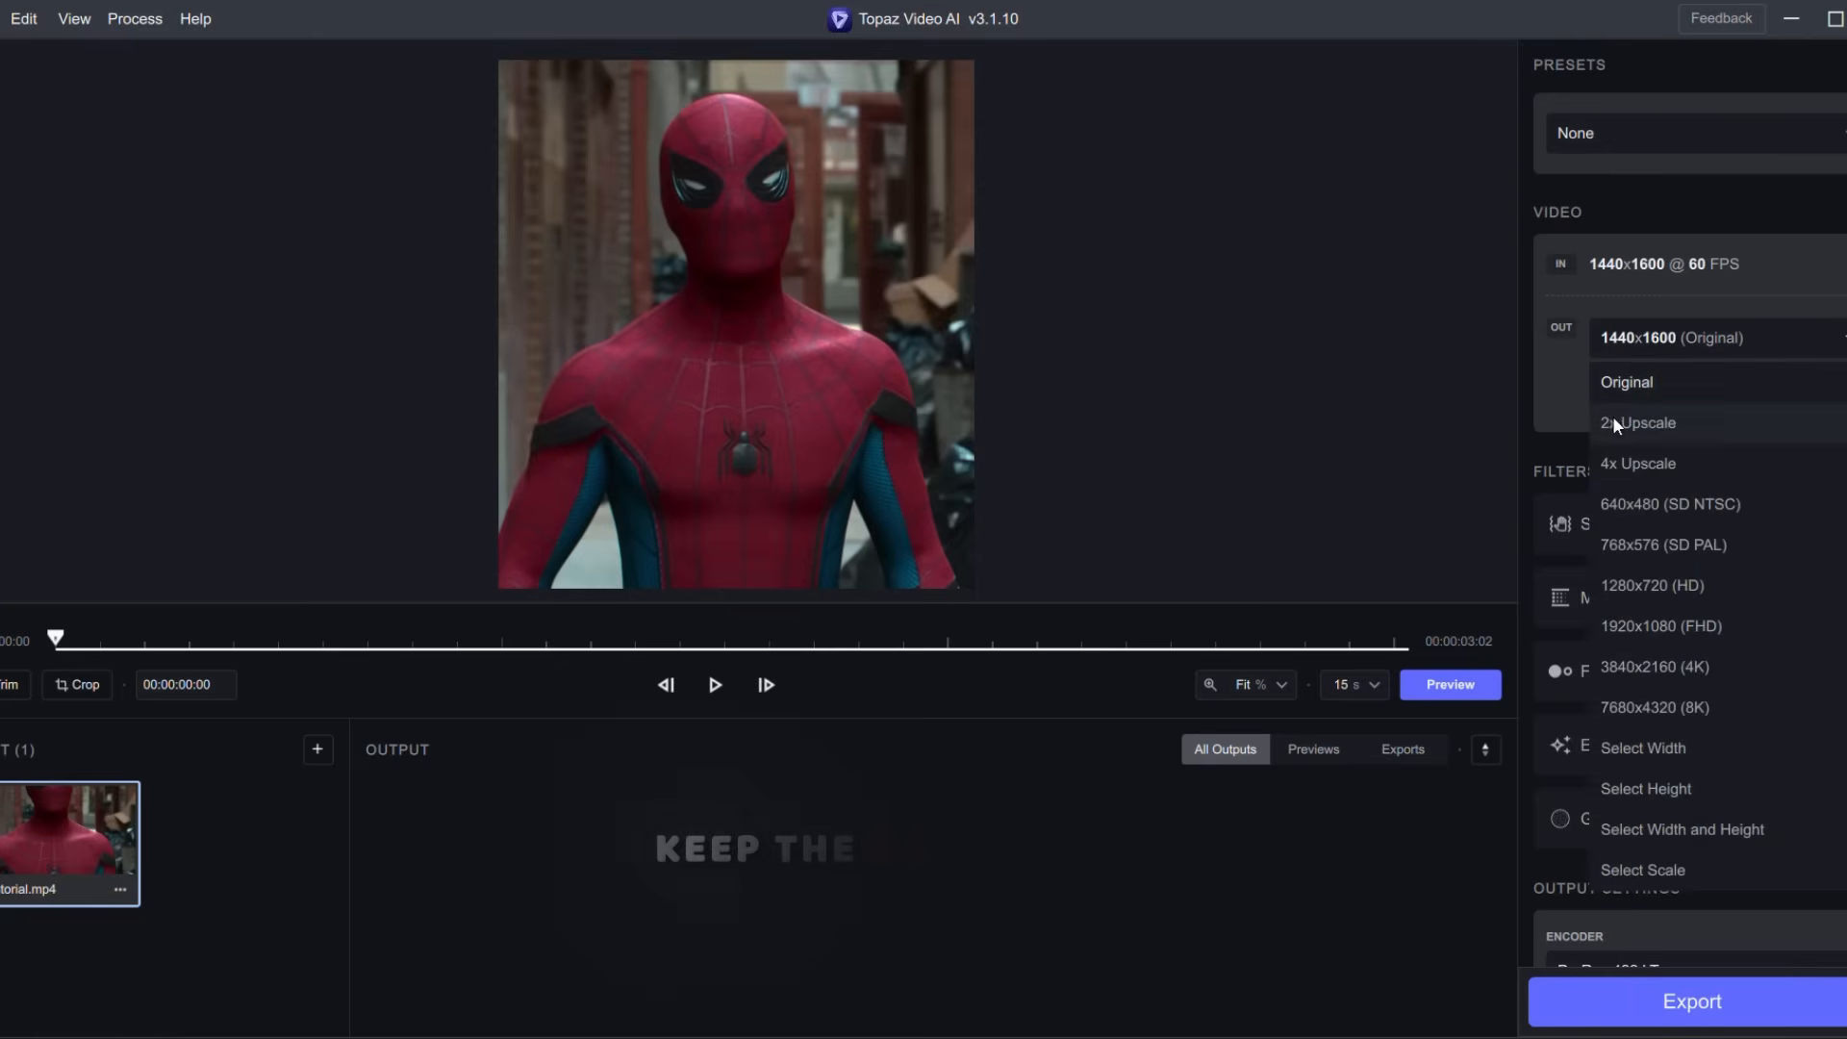
pyautogui.click(1629, 381)
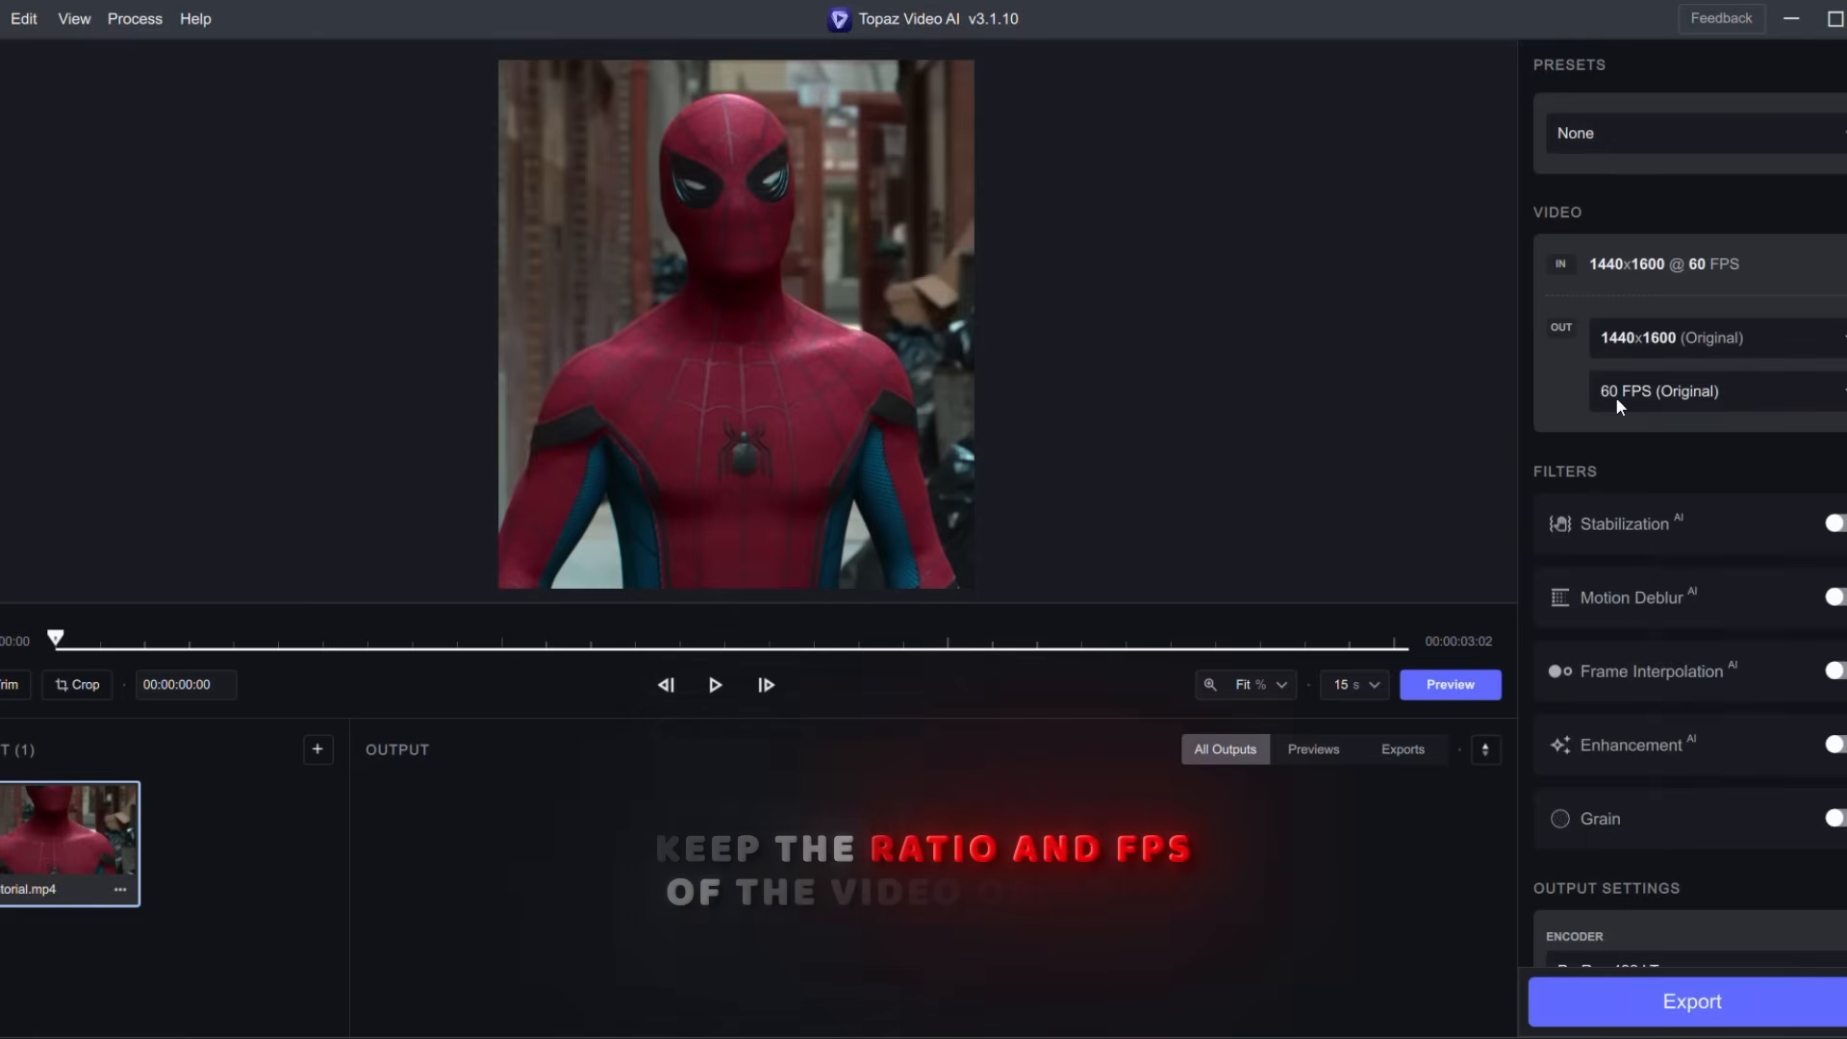
pyautogui.click(1684, 390)
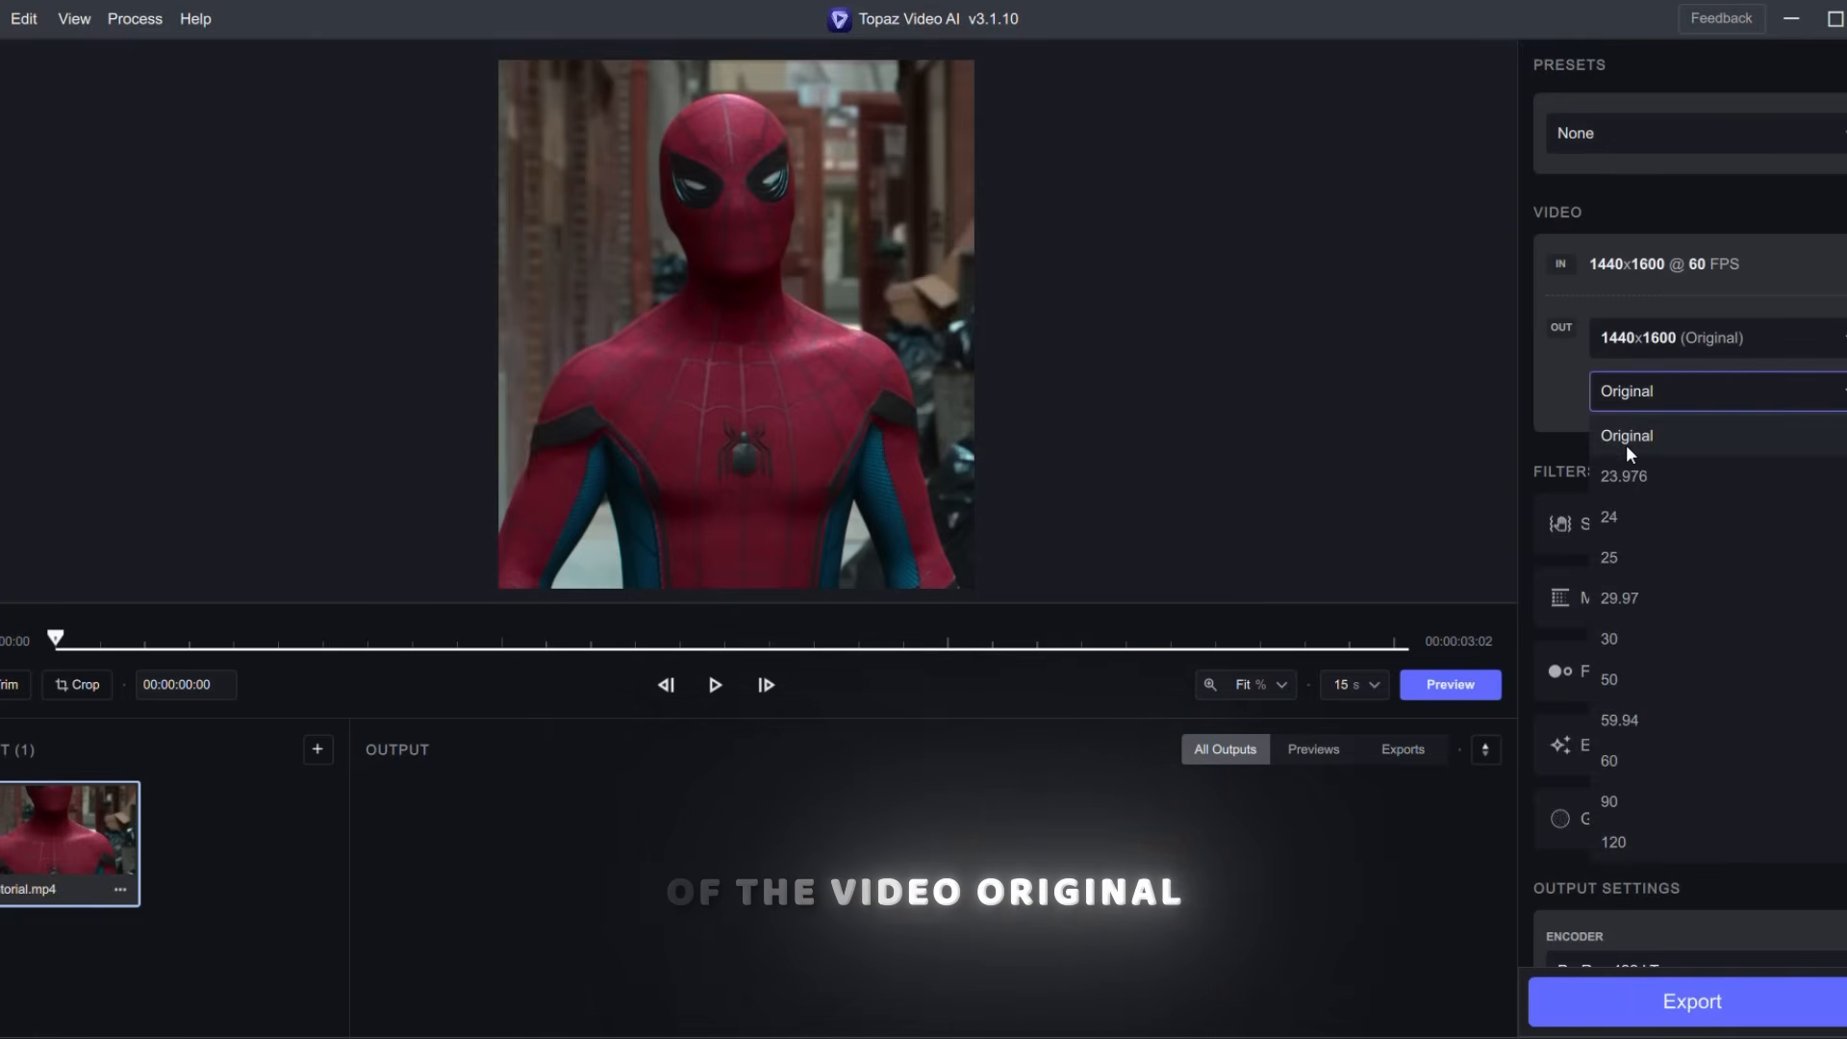
pyautogui.click(1626, 434)
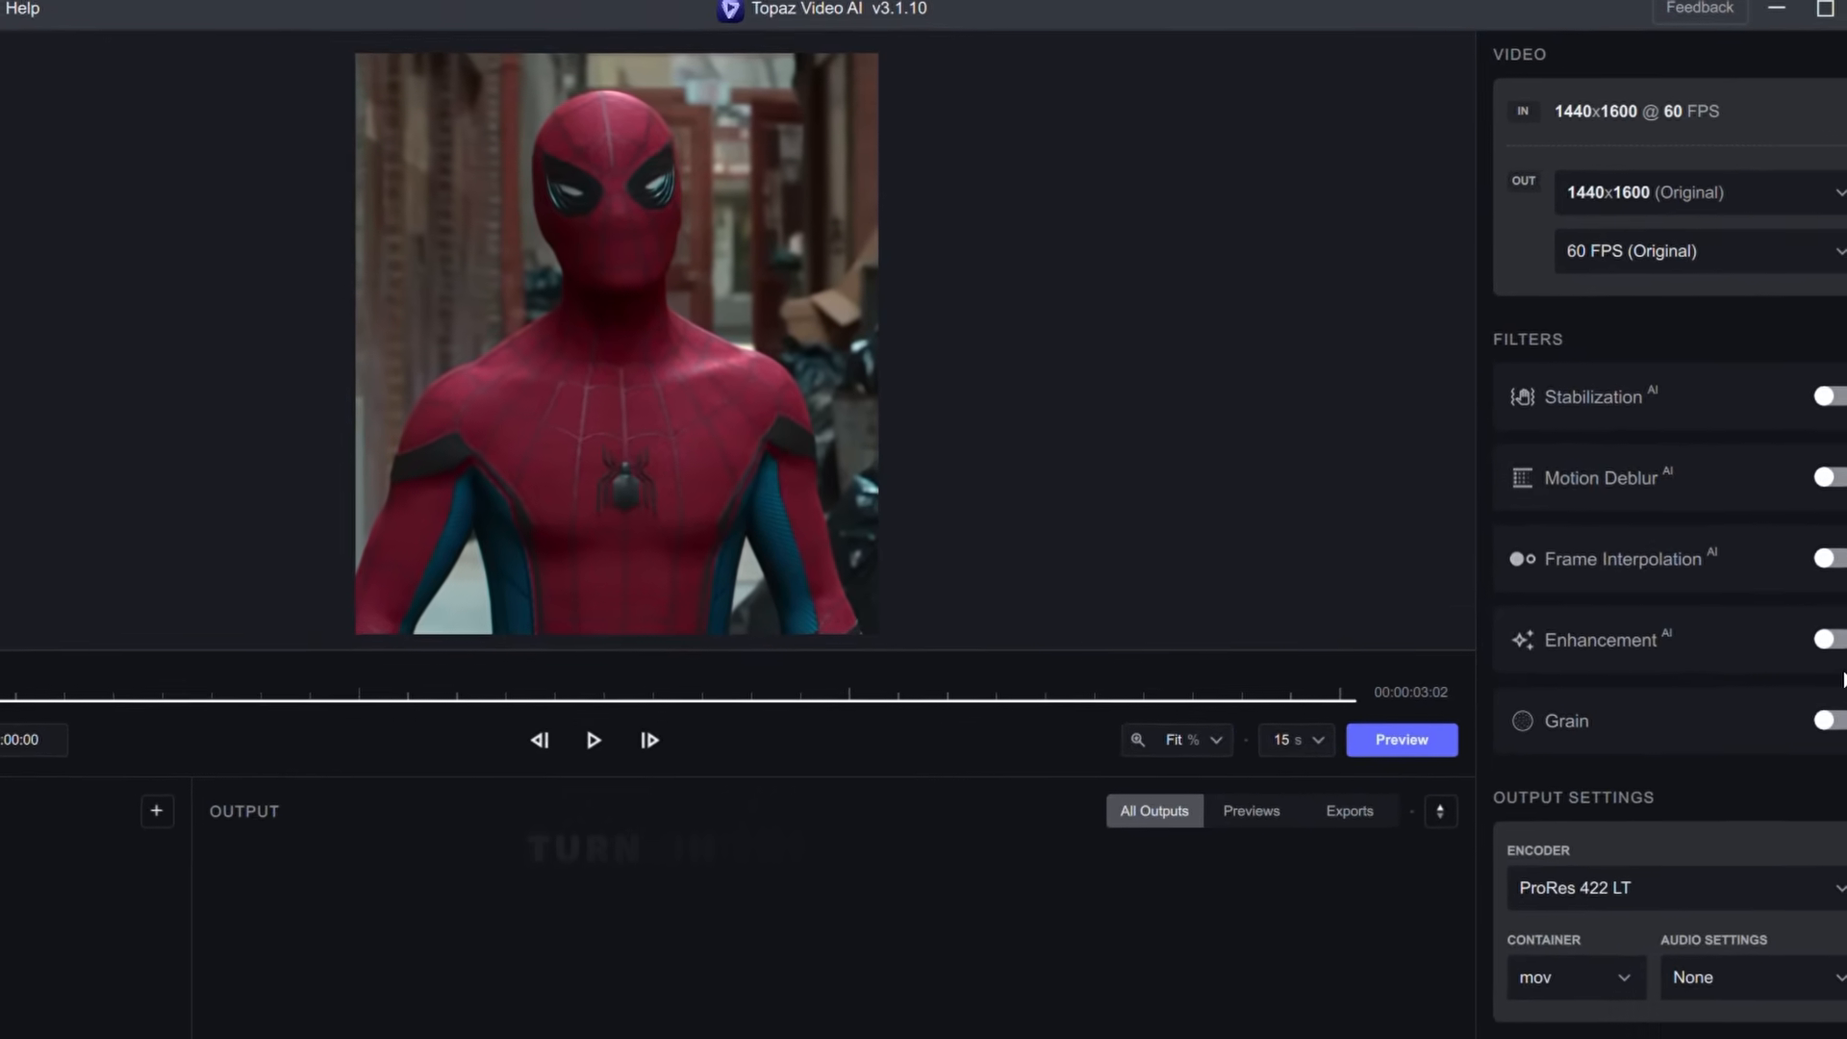
# Step: Enable manual Proteus enhancement: compression 80, details 75, sharpen 38, noise 7, dehalo 6, deblur 90
pyautogui.click(1826, 640)
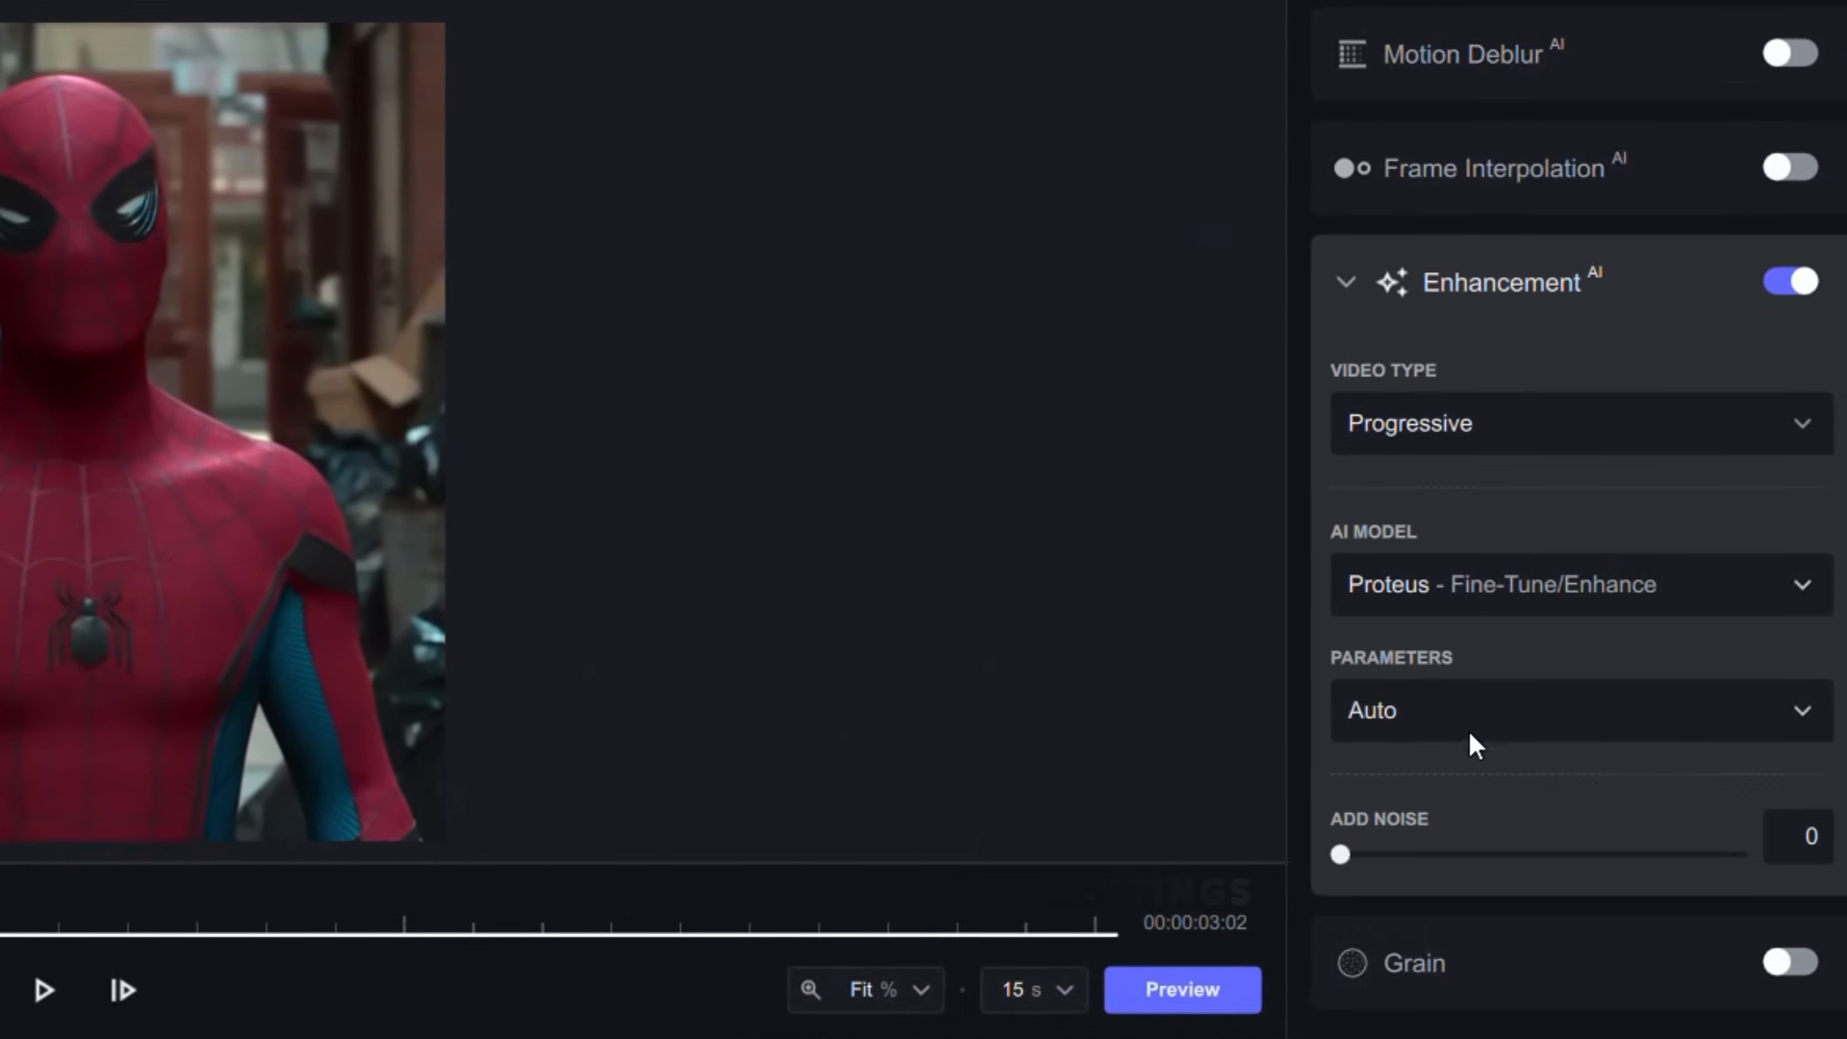
pyautogui.click(1579, 708)
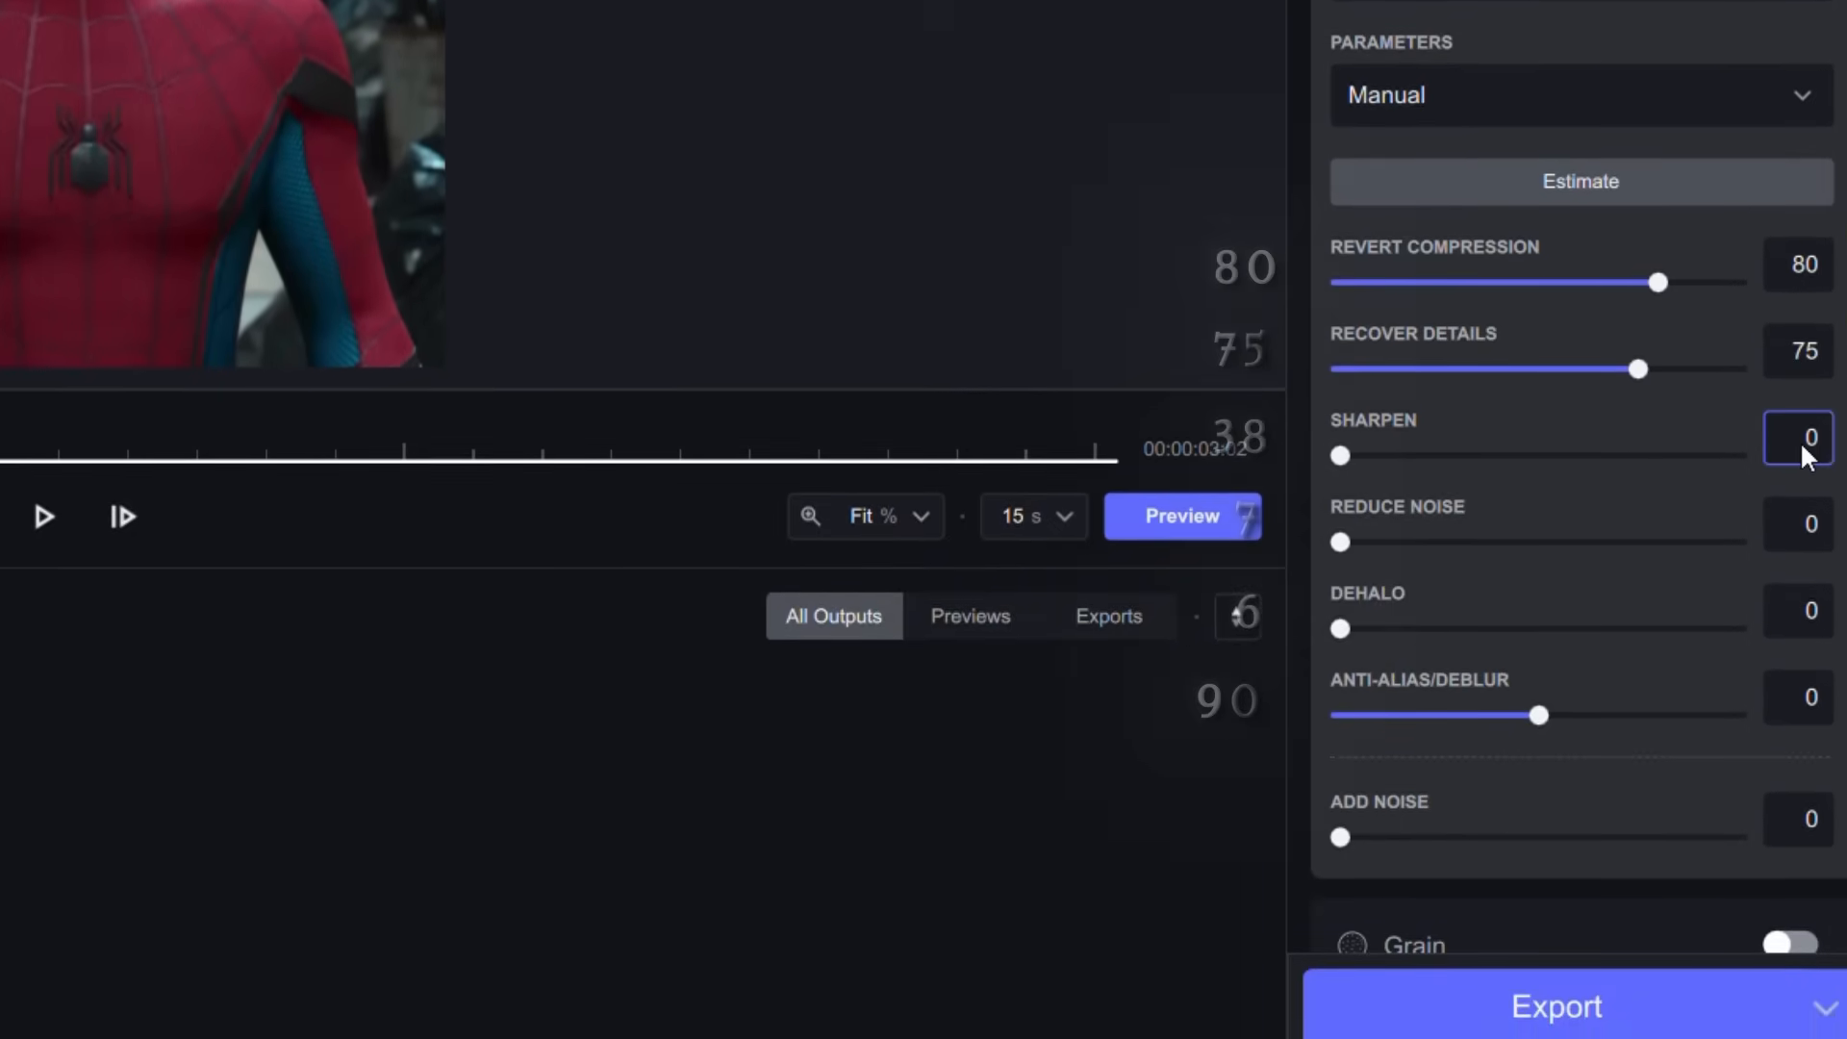
pyautogui.write('38')
pyautogui.click(1797, 697)
pyautogui.write('90')
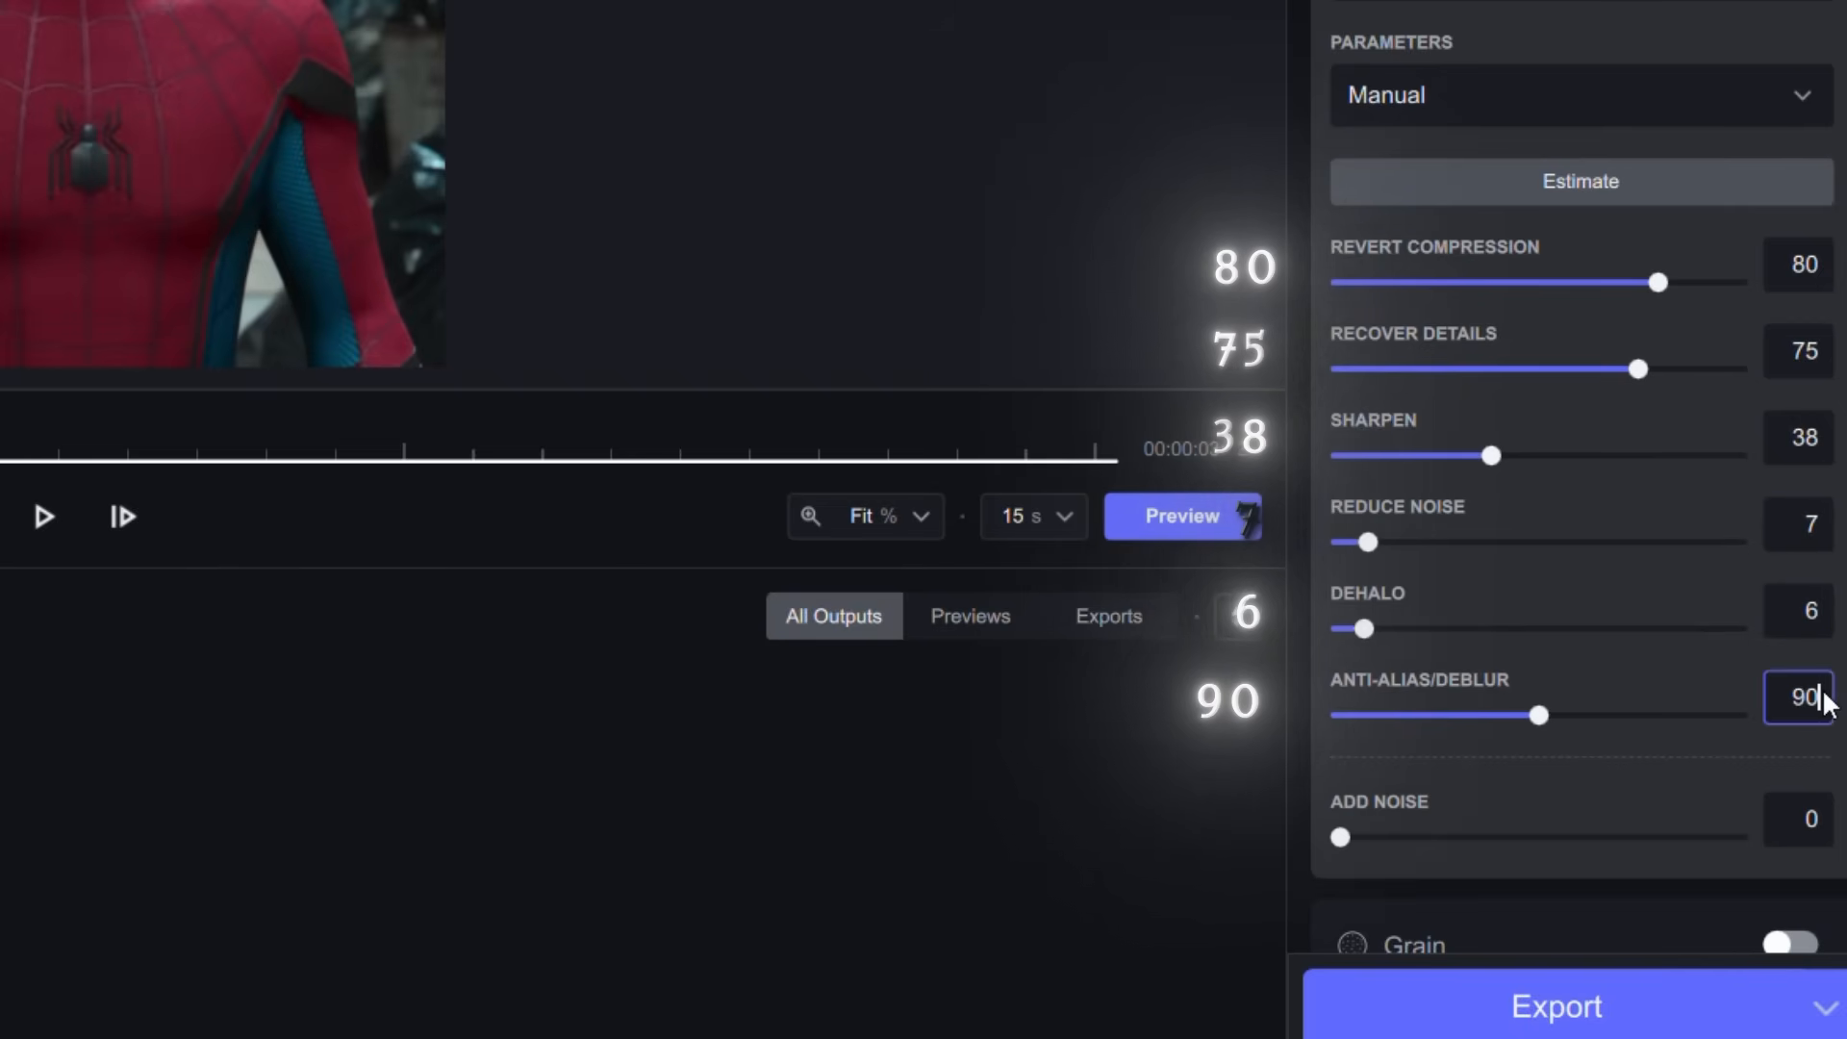
pyautogui.scroll(-3)
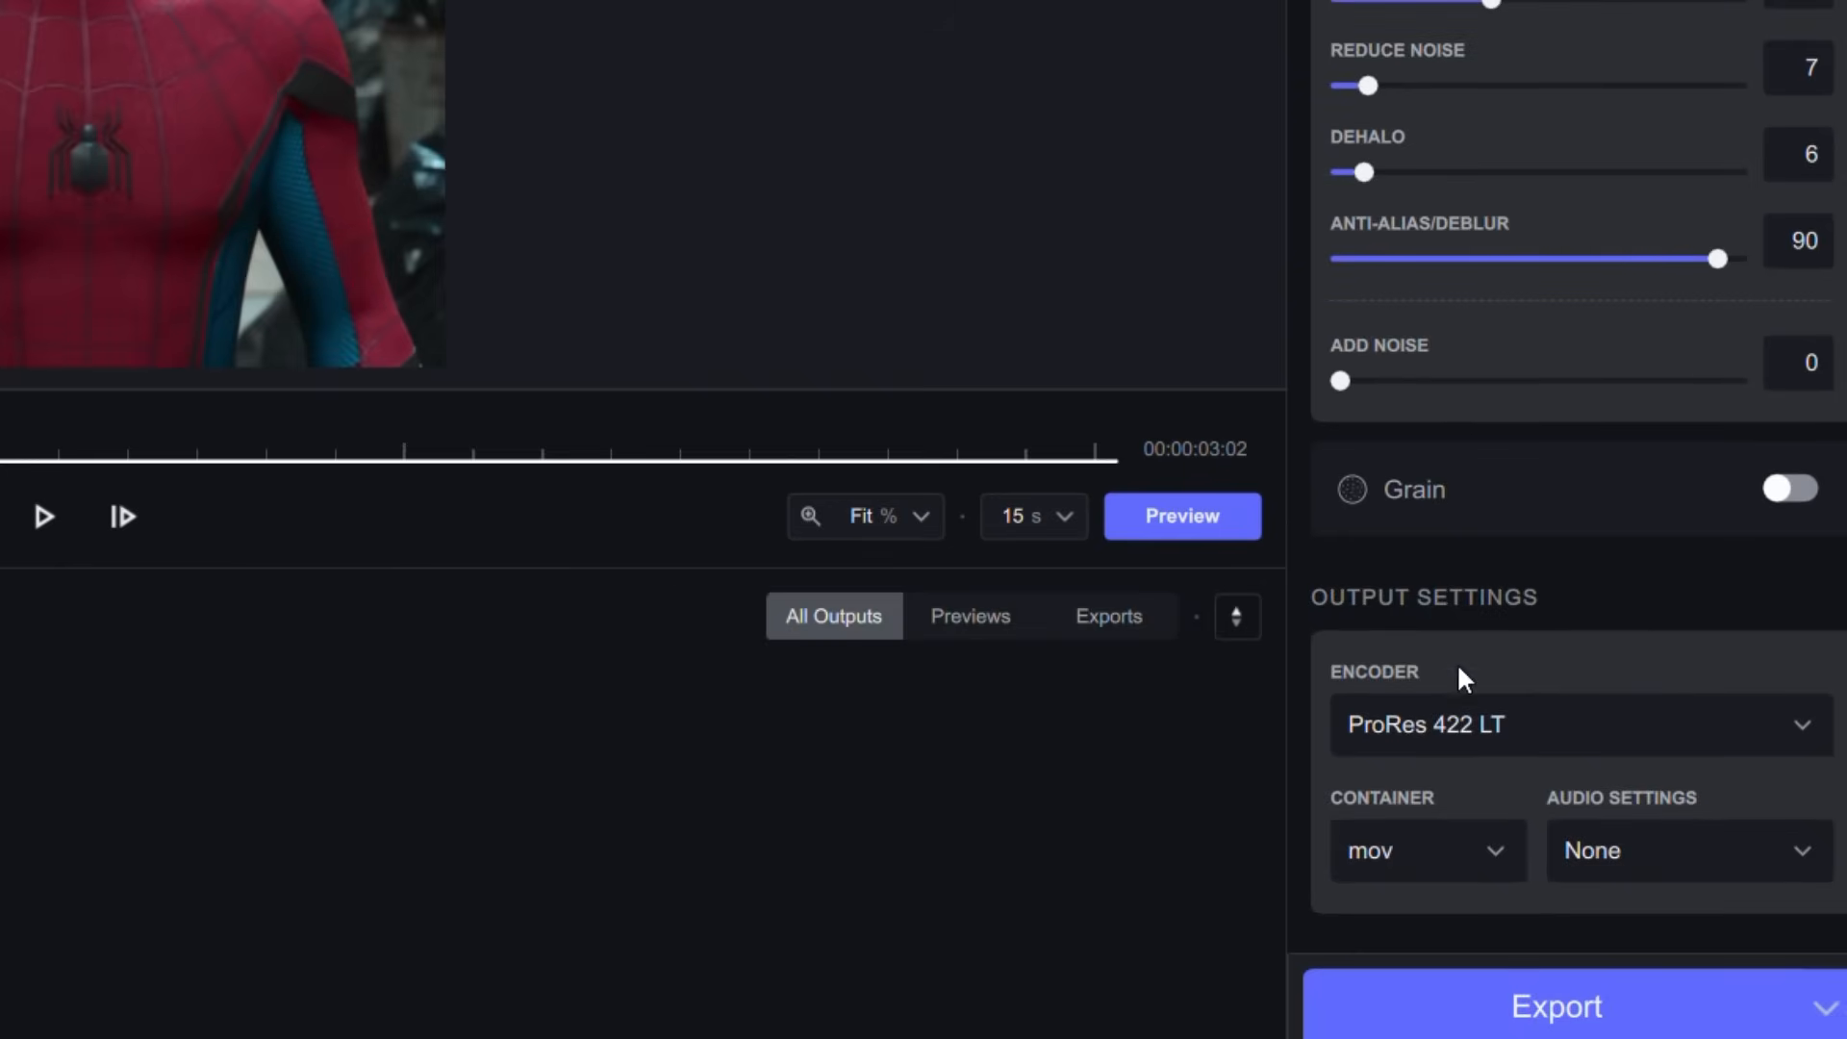
# Step: Switch the encoder to H264 High (NVIDIA), keeping mp4 and no audio
pyautogui.click(1576, 725)
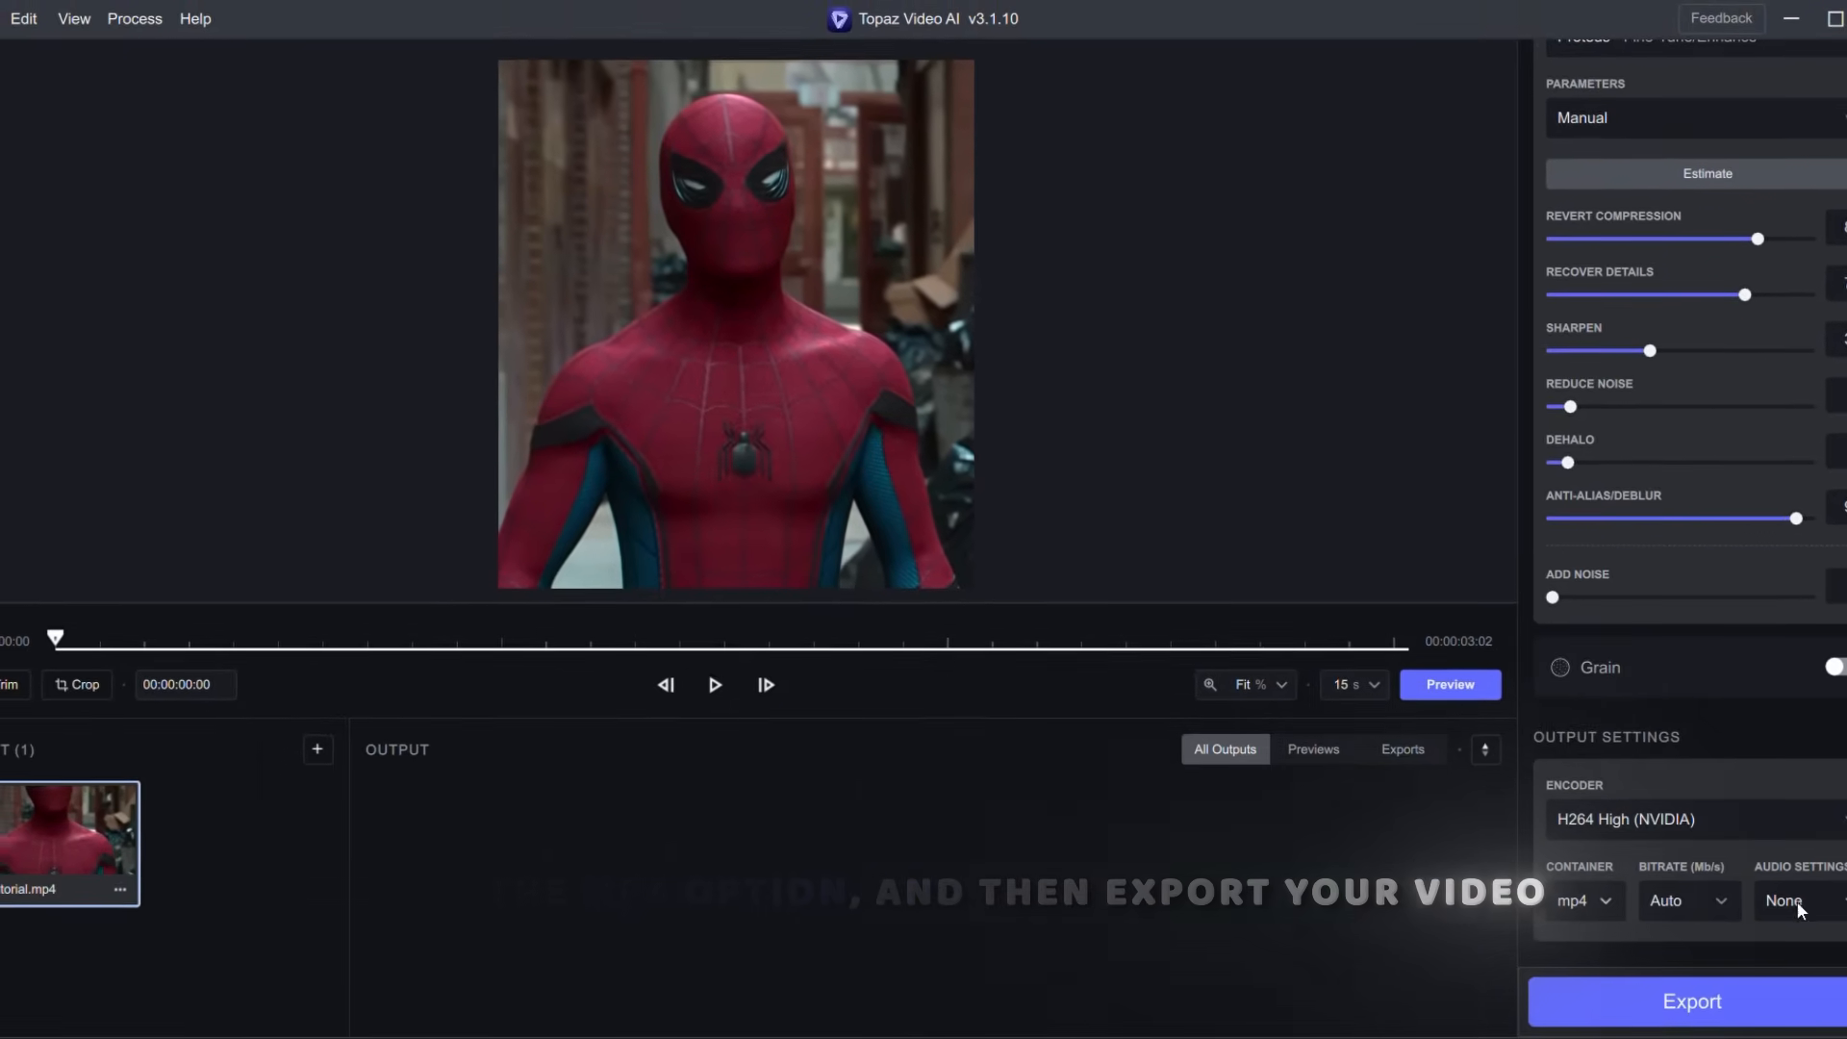
pyautogui.click(1450, 684)
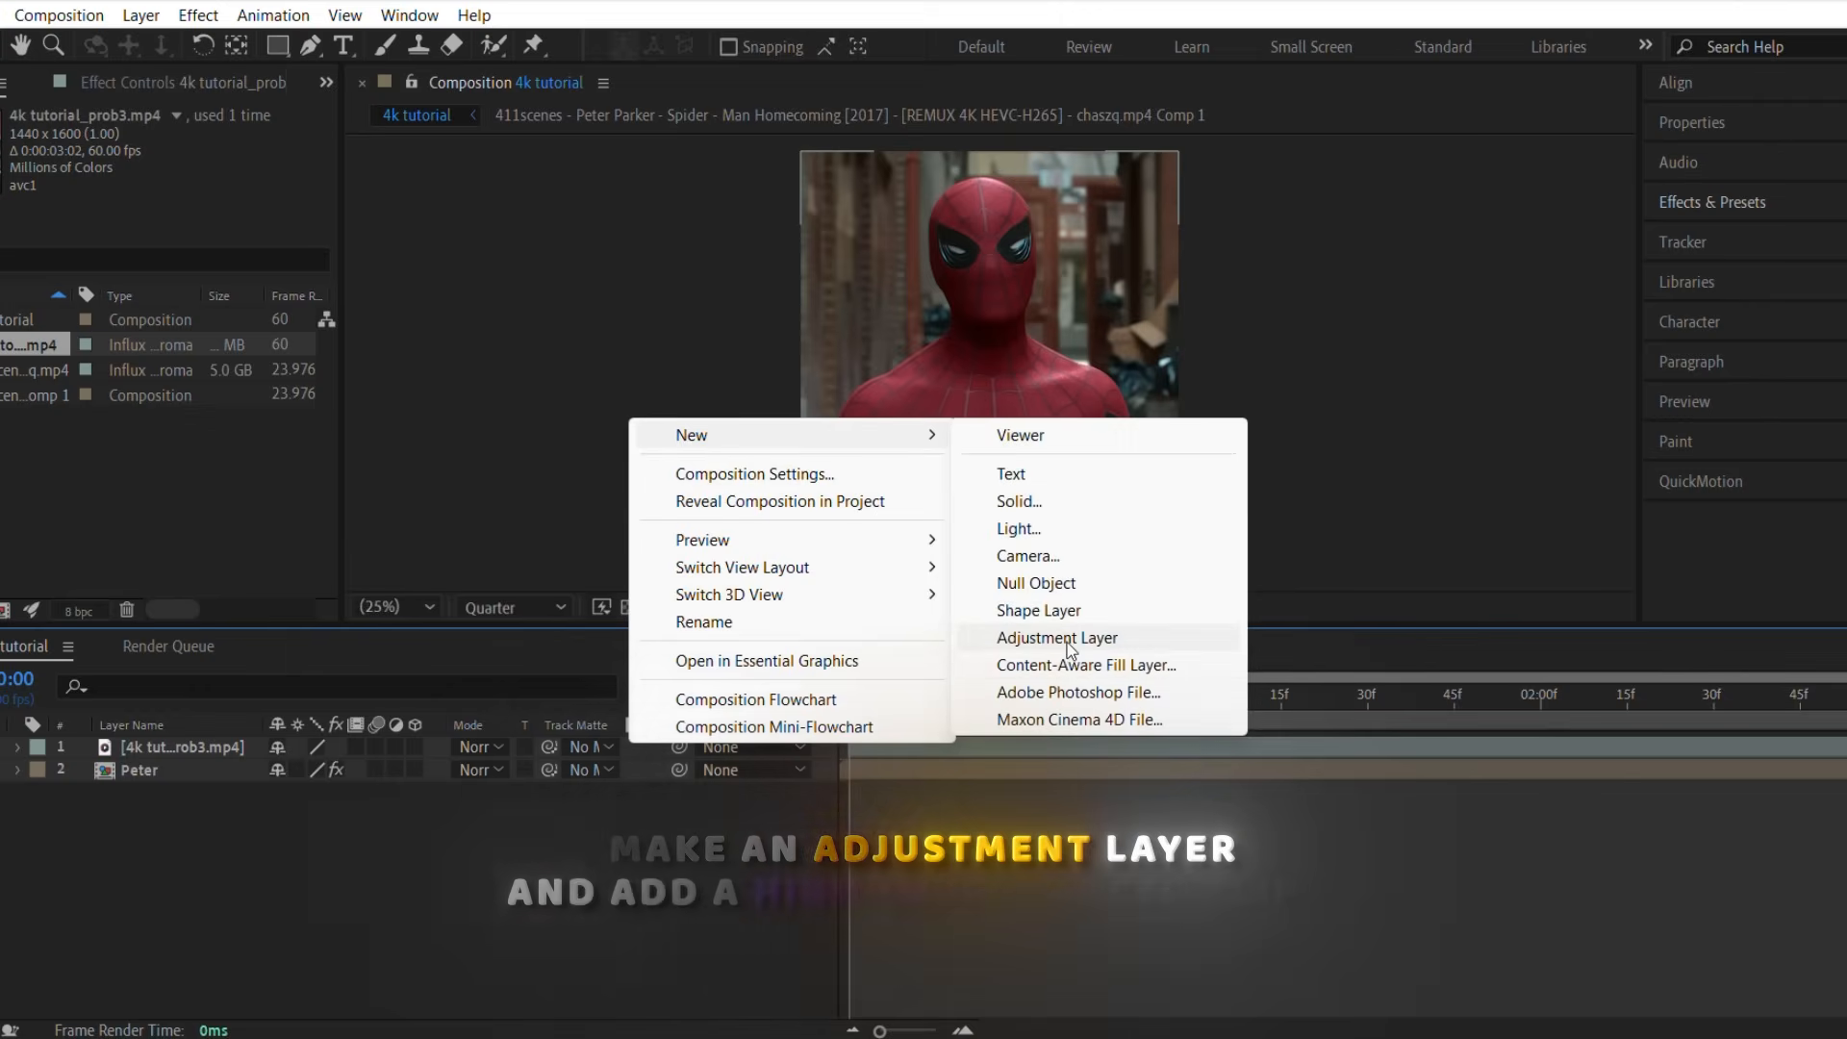
# Step: Add a sharpening and colour-grade adjustment layer over the enhanced clip and check earlier frames
pyautogui.click(1056, 636)
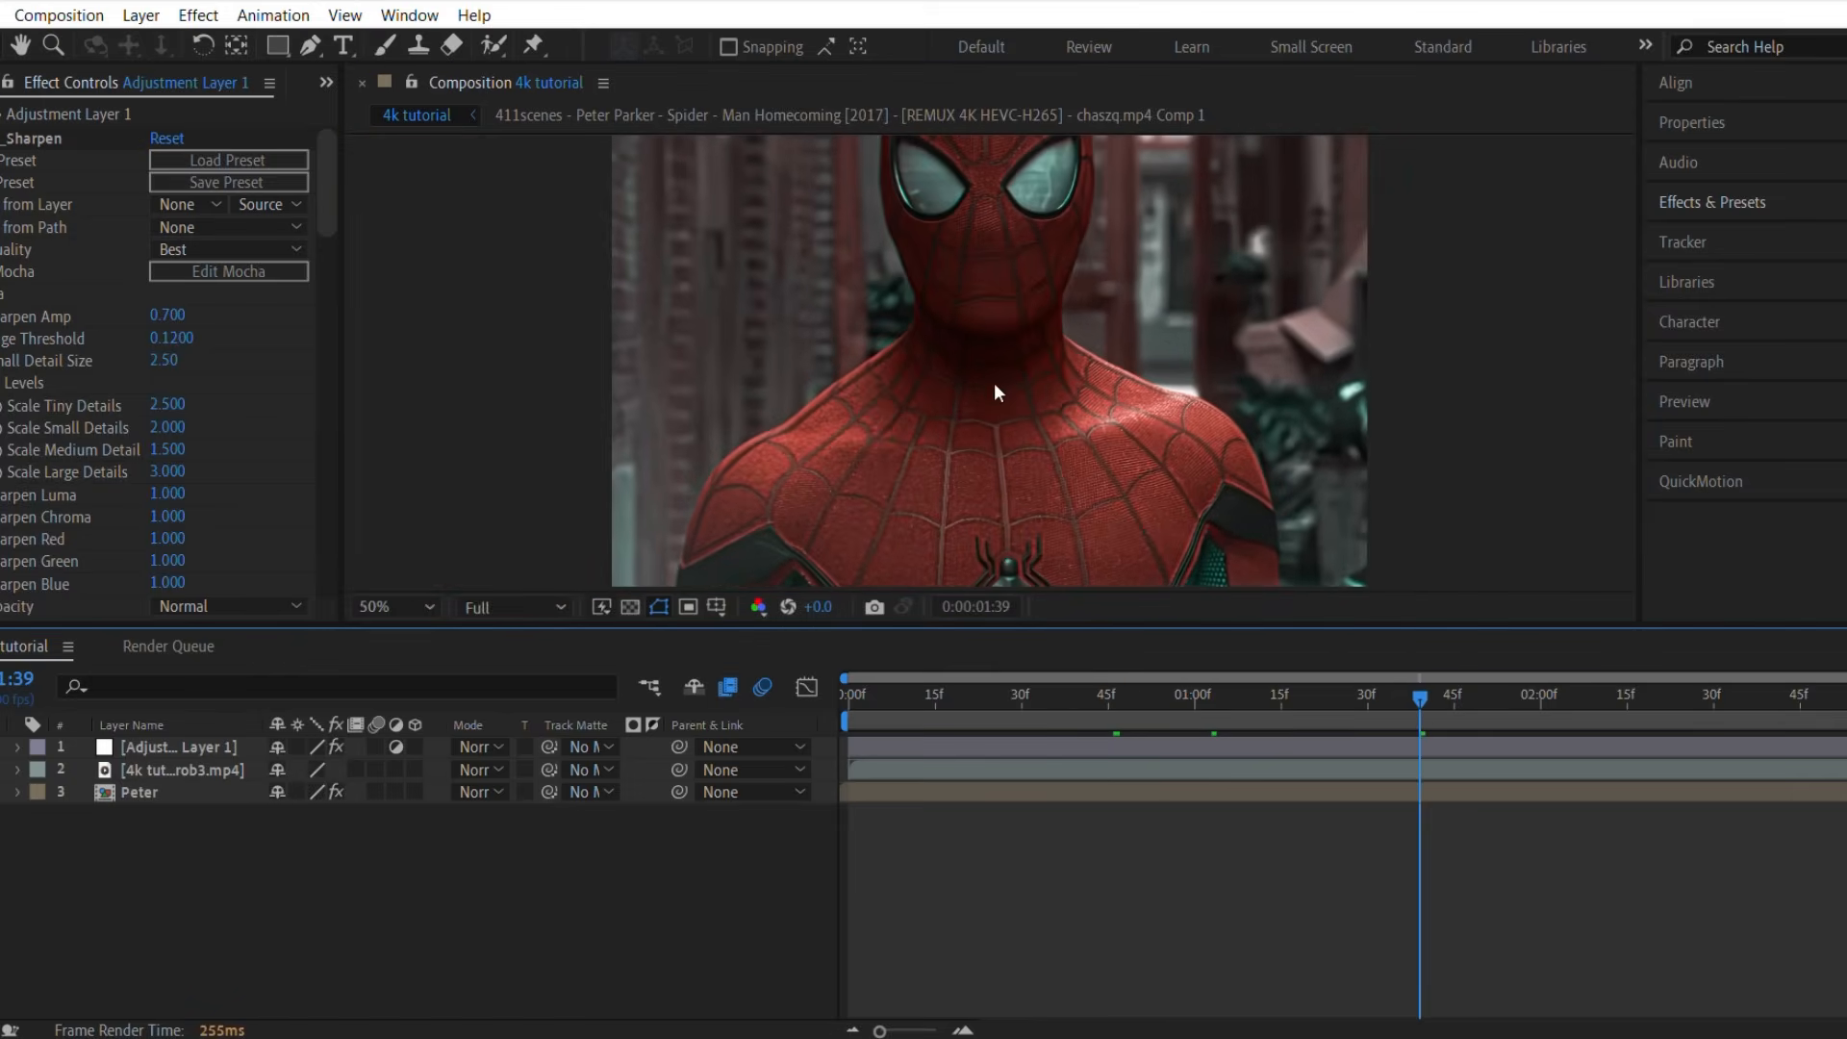
pyautogui.click(1328, 694)
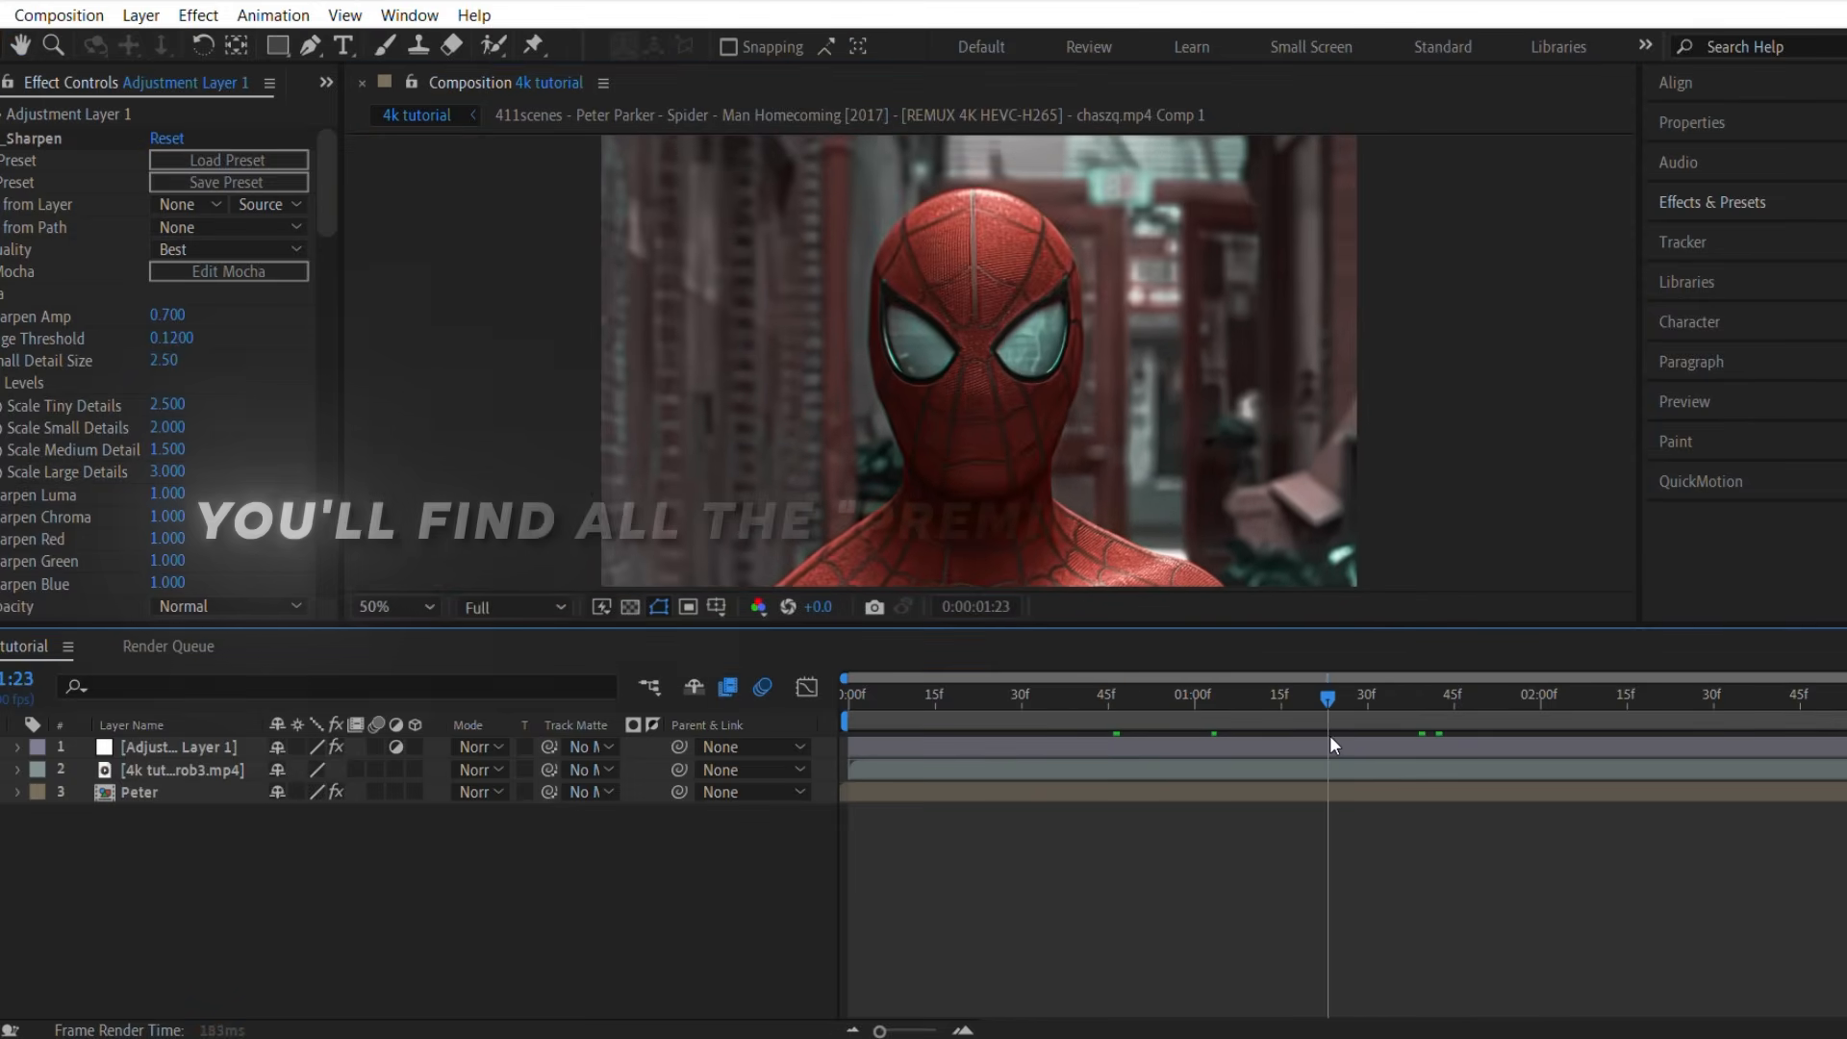
pyautogui.click(1066, 694)
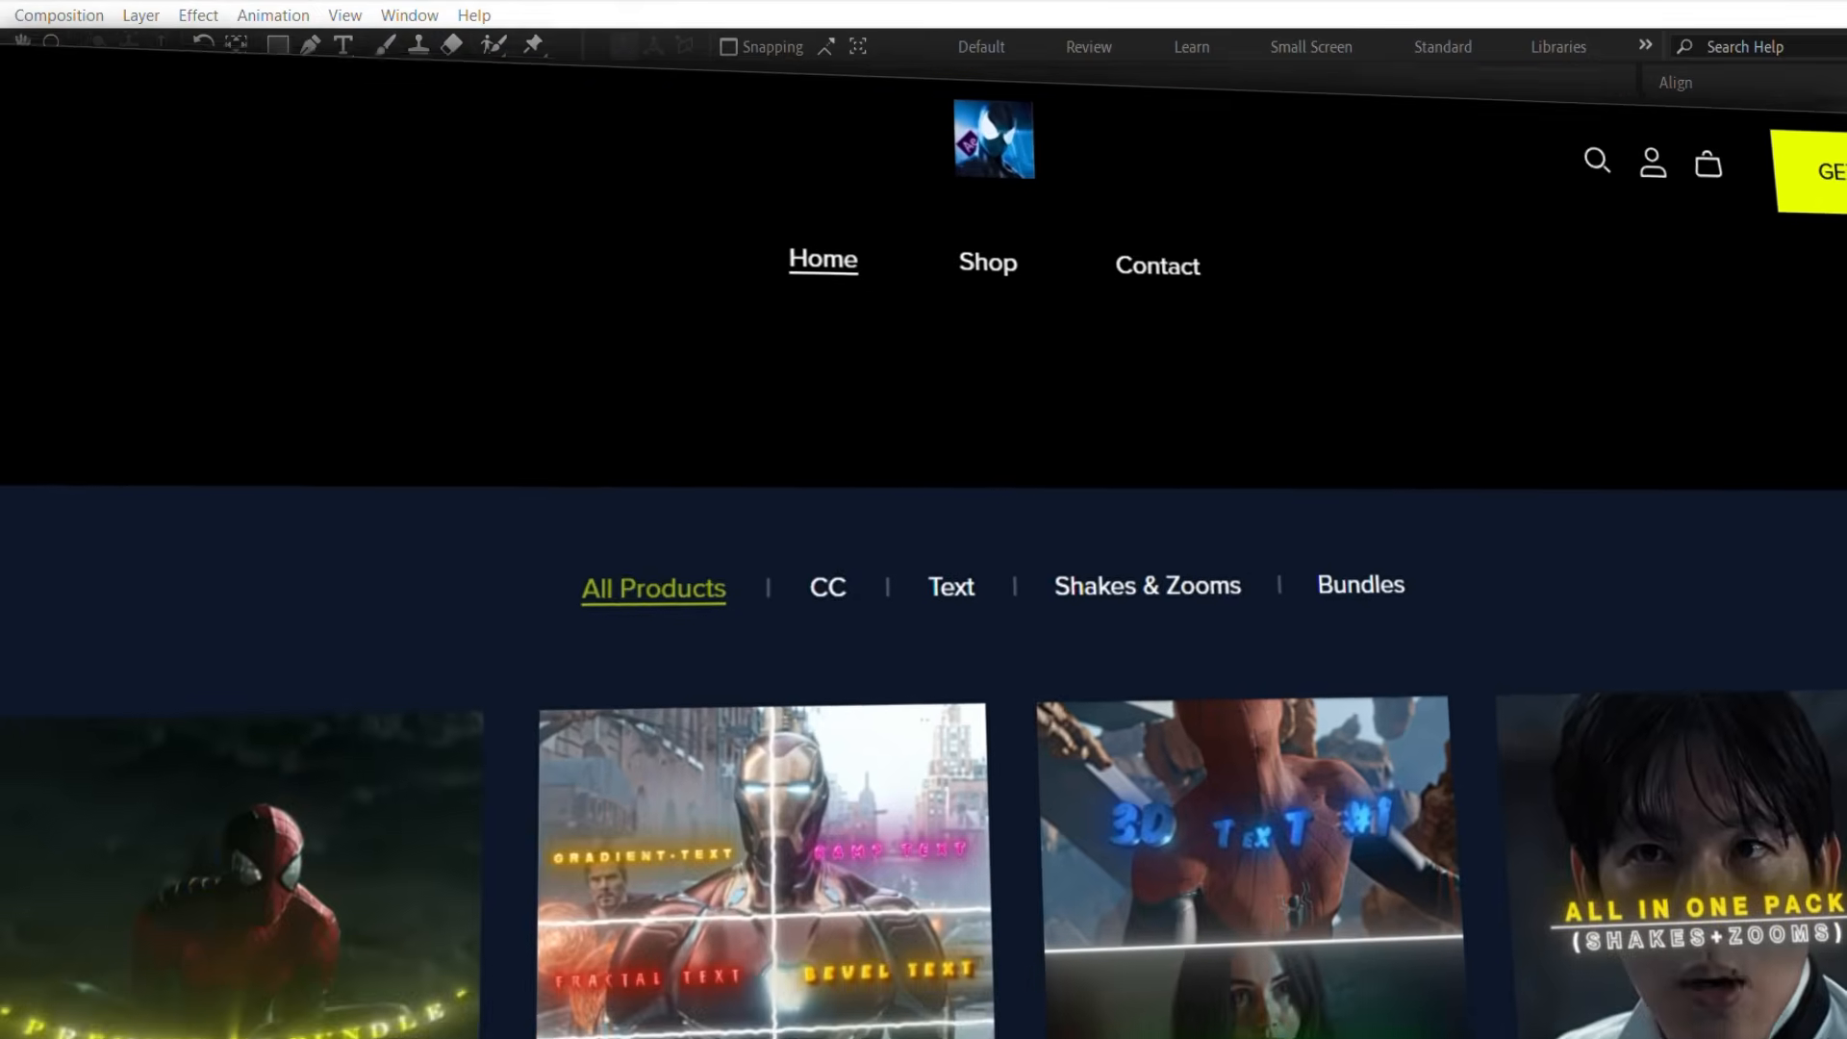
# Step: Scroll through the All Products grid of editing packs, colour-correction bundles and prices
pyautogui.scroll(-3)
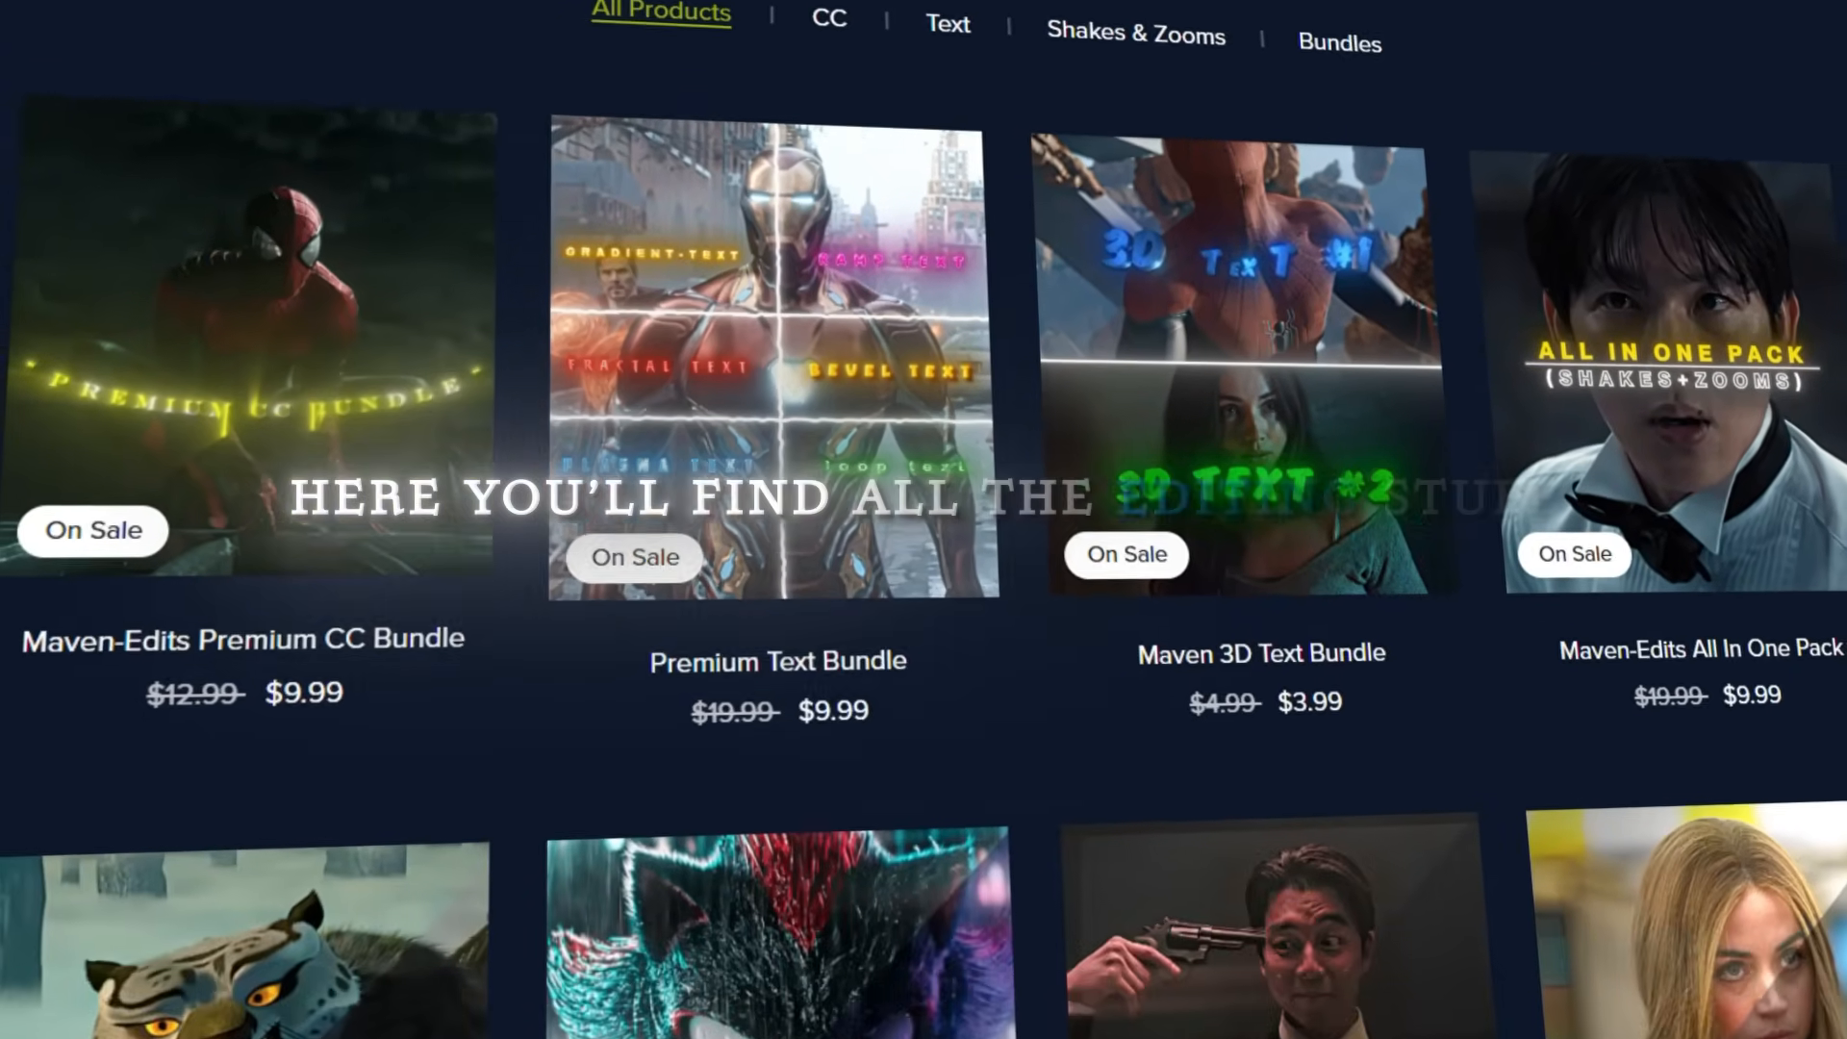
pyautogui.scroll(-3)
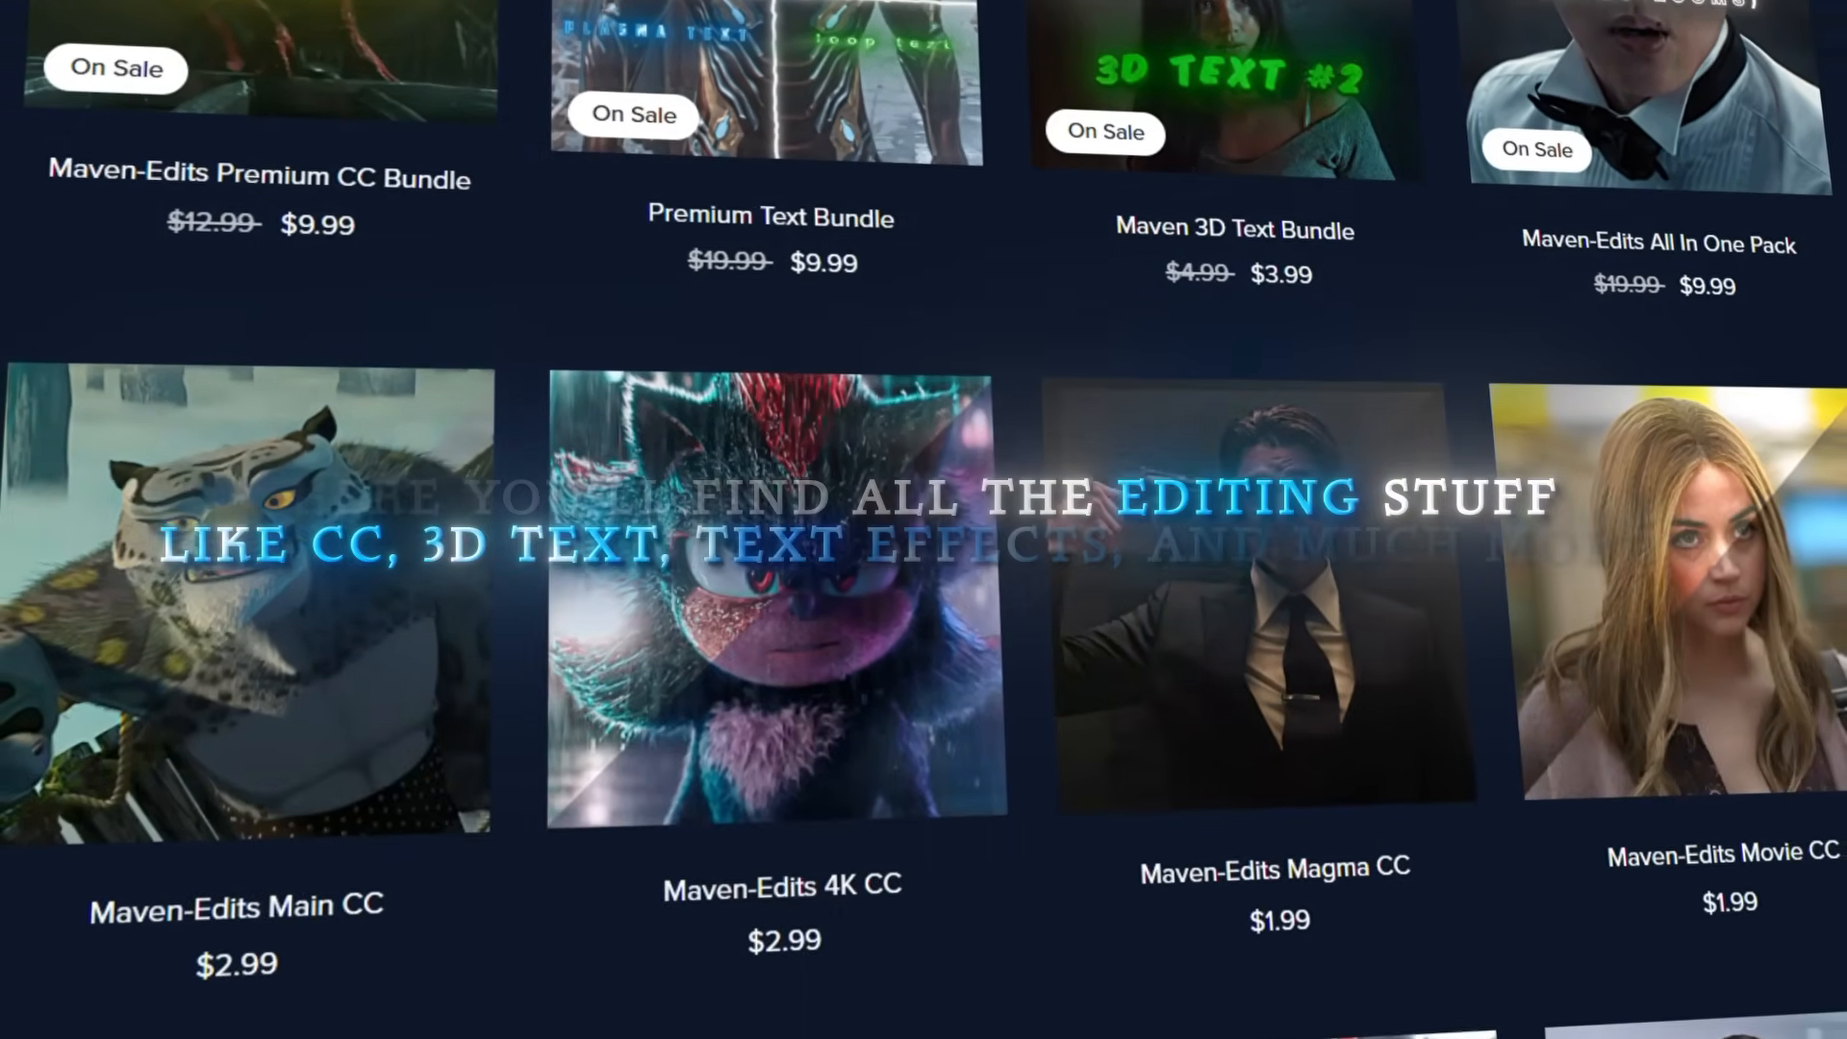
pyautogui.scroll(-3)
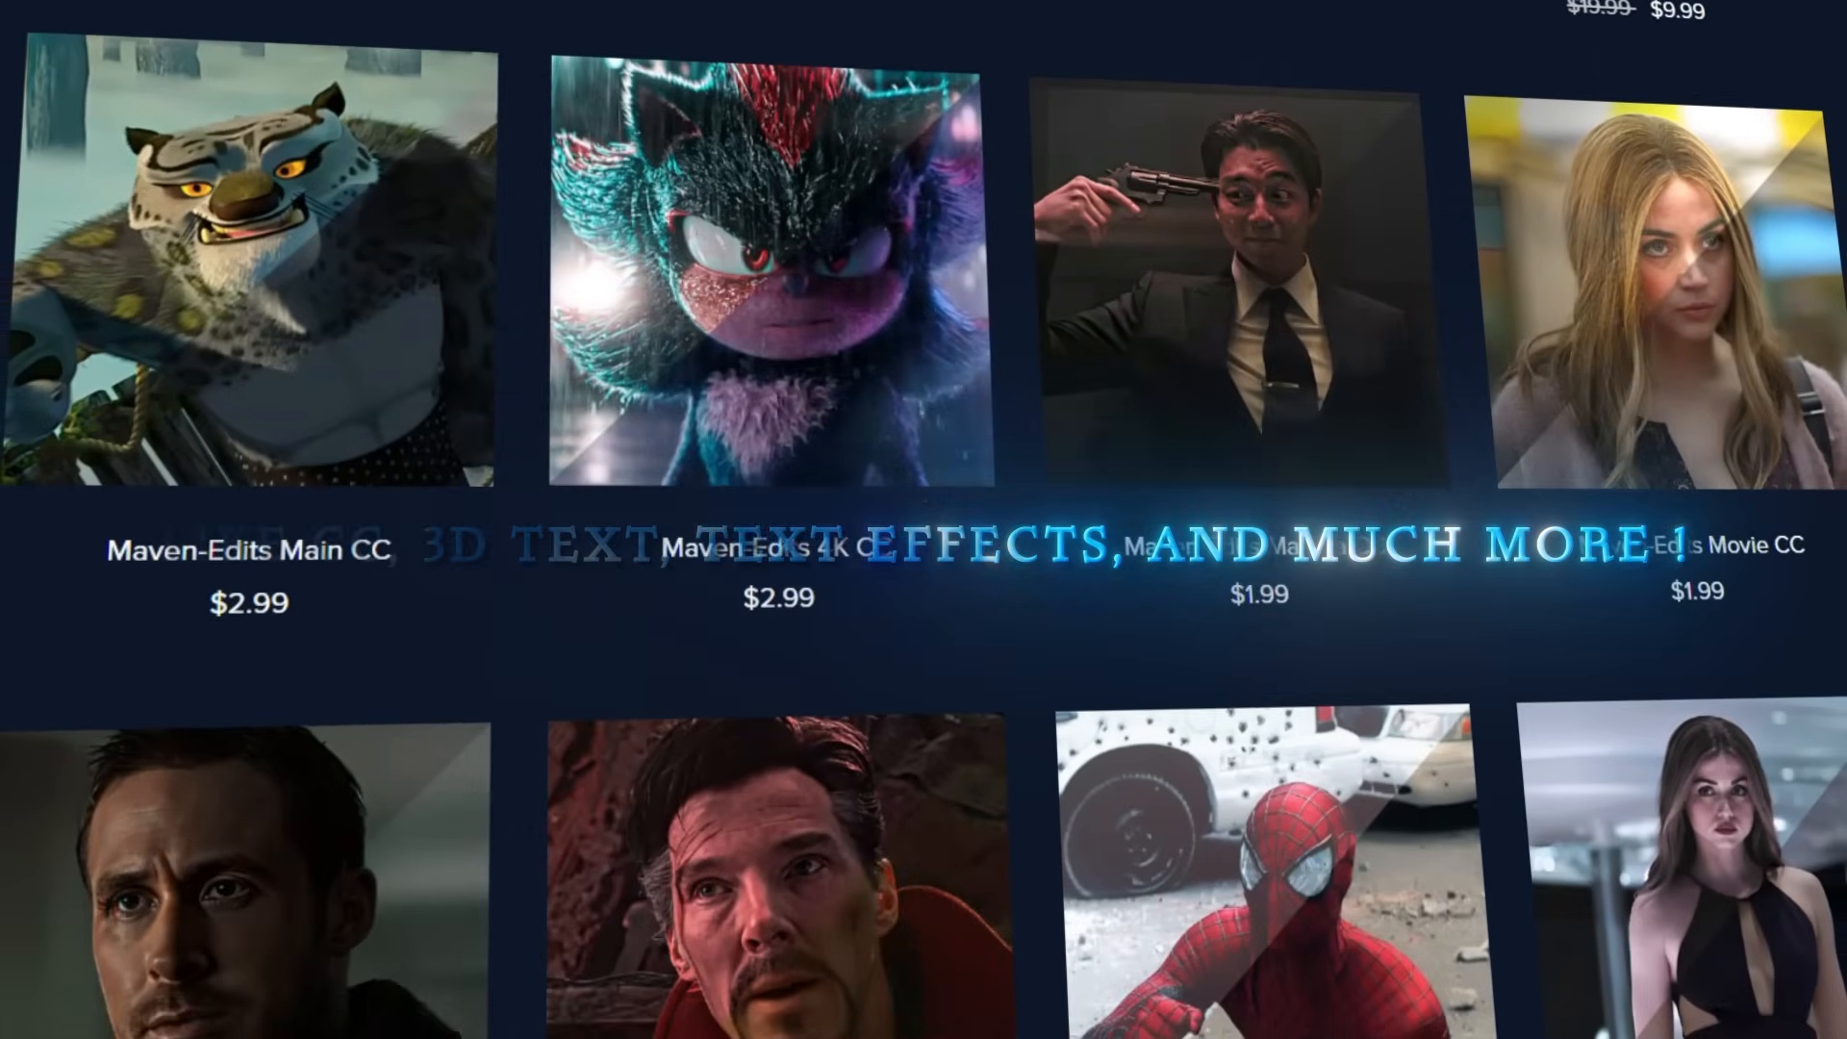
pyautogui.scroll(-3)
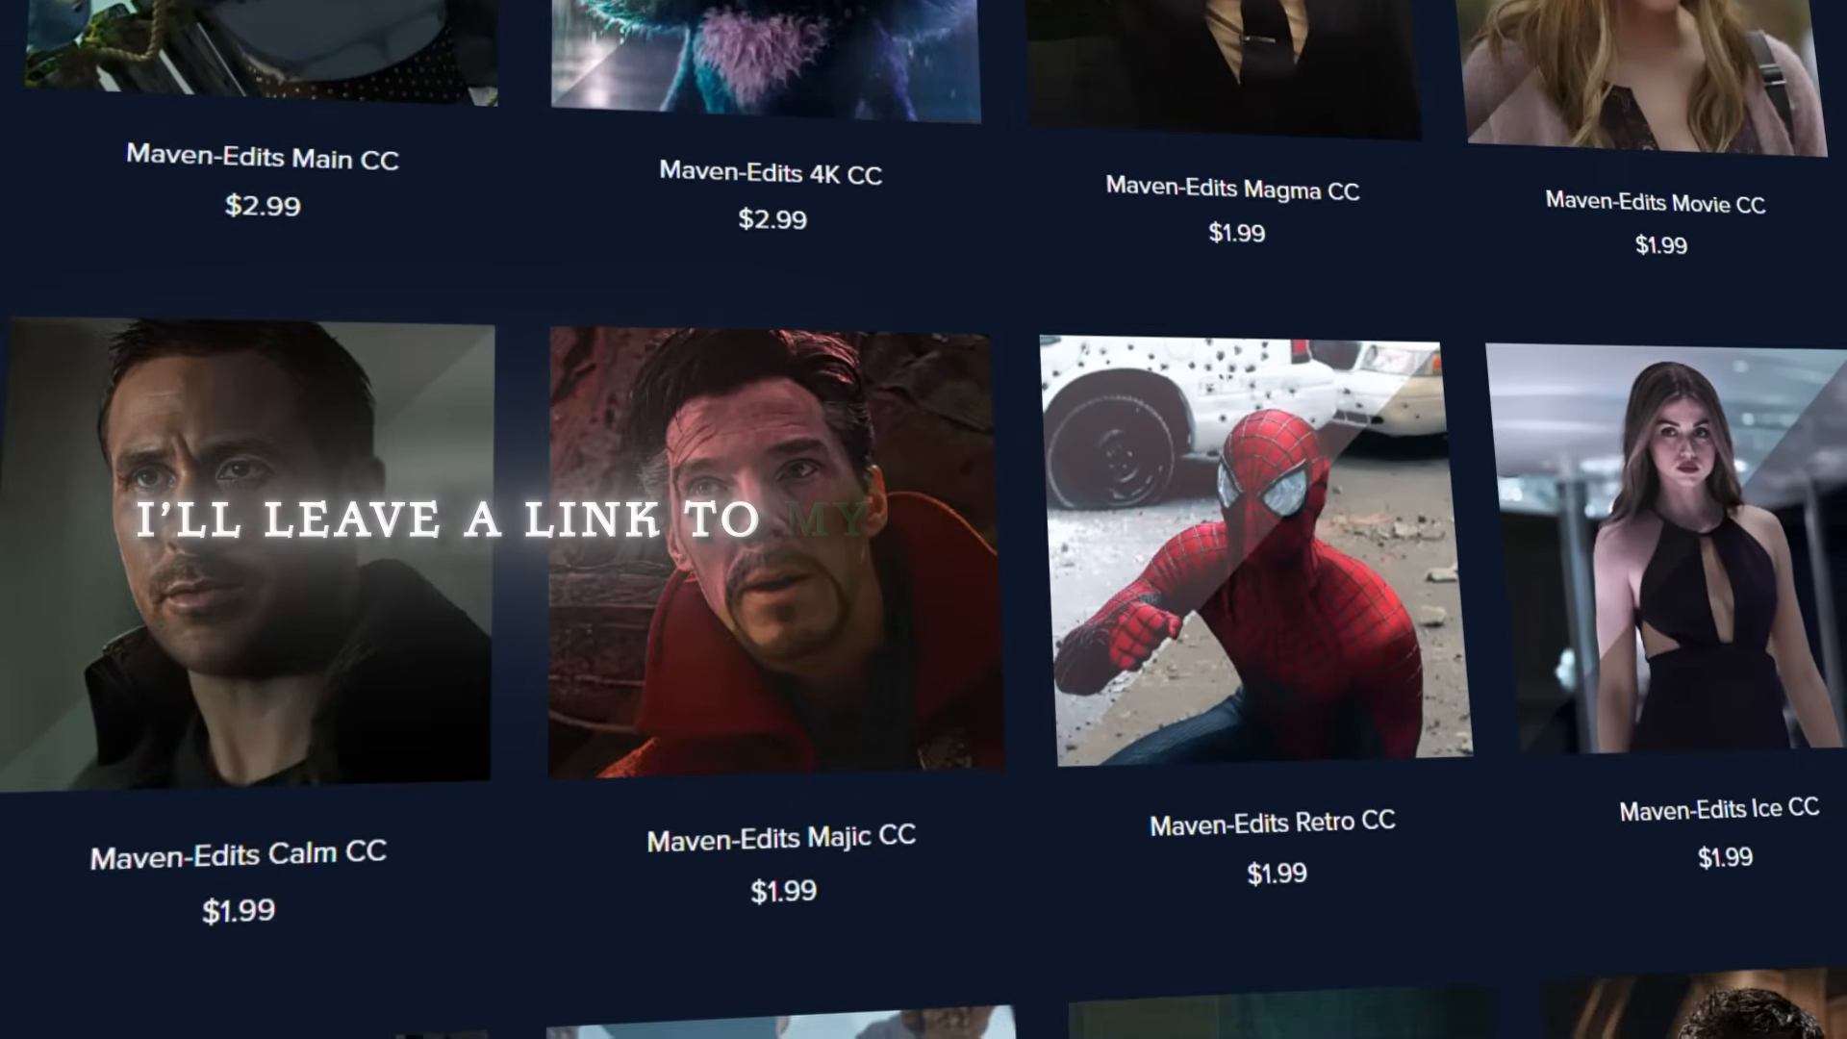
pyautogui.scroll(-3)
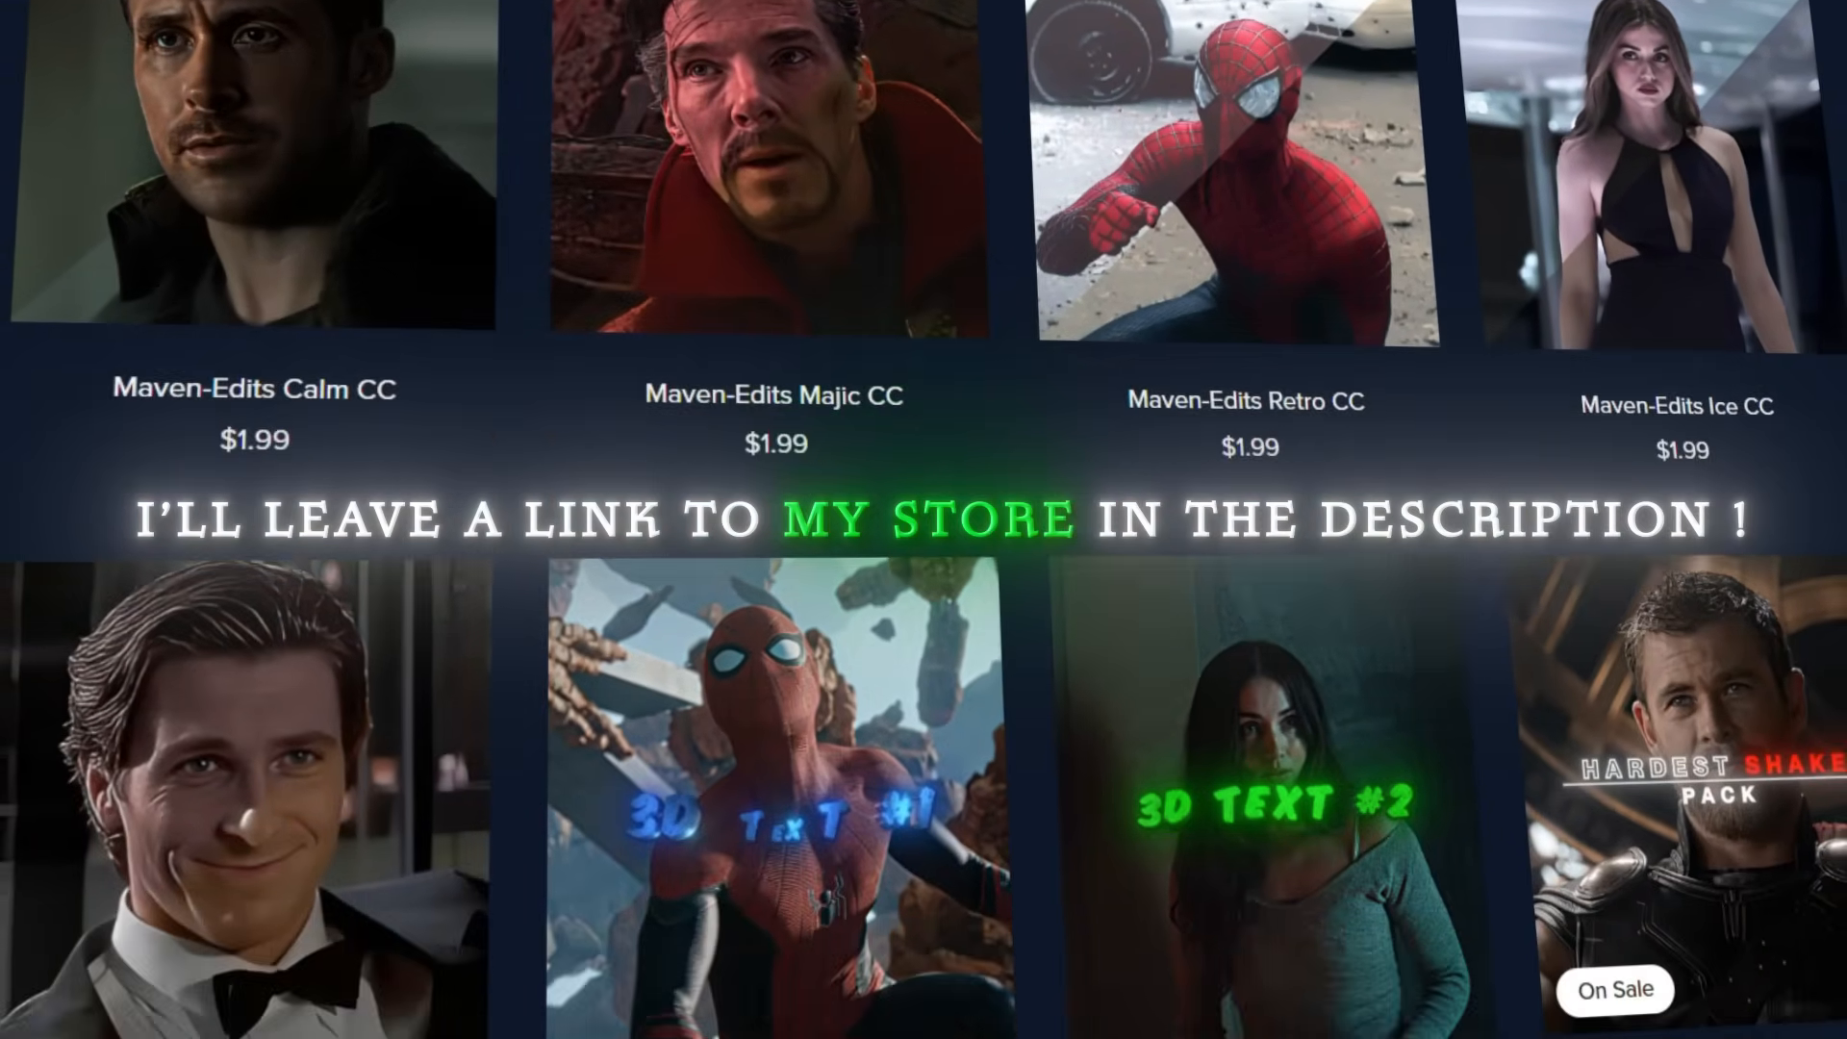